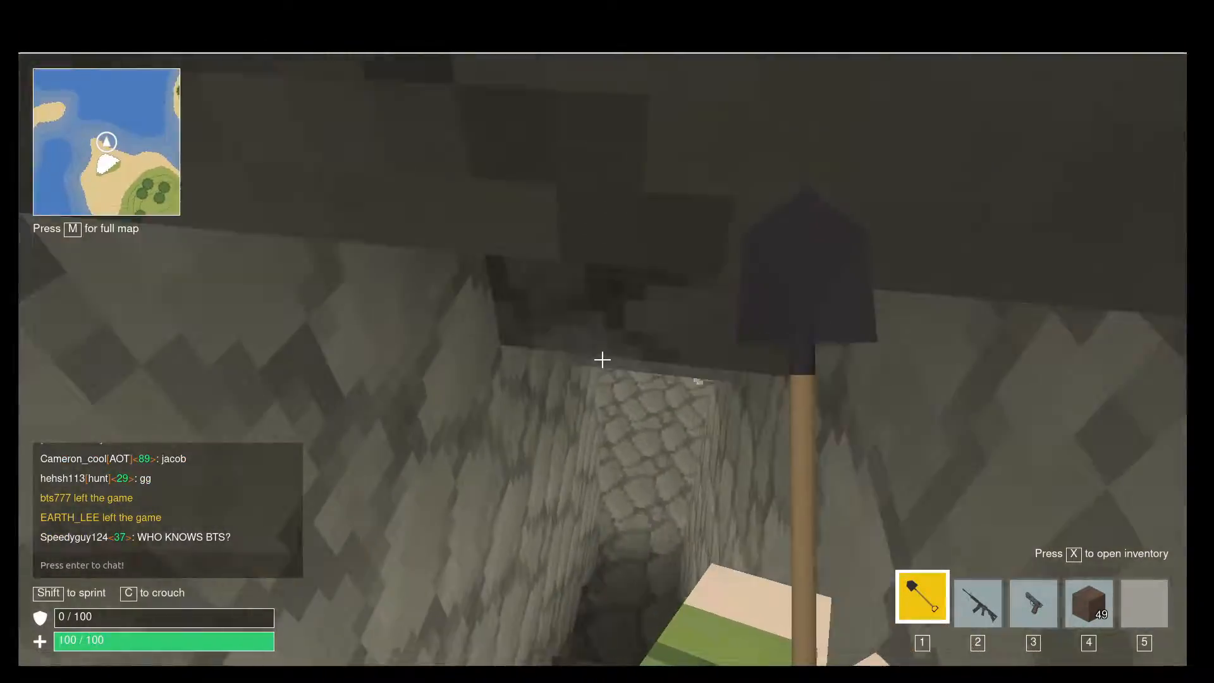
pyautogui.moveTo(603, 359)
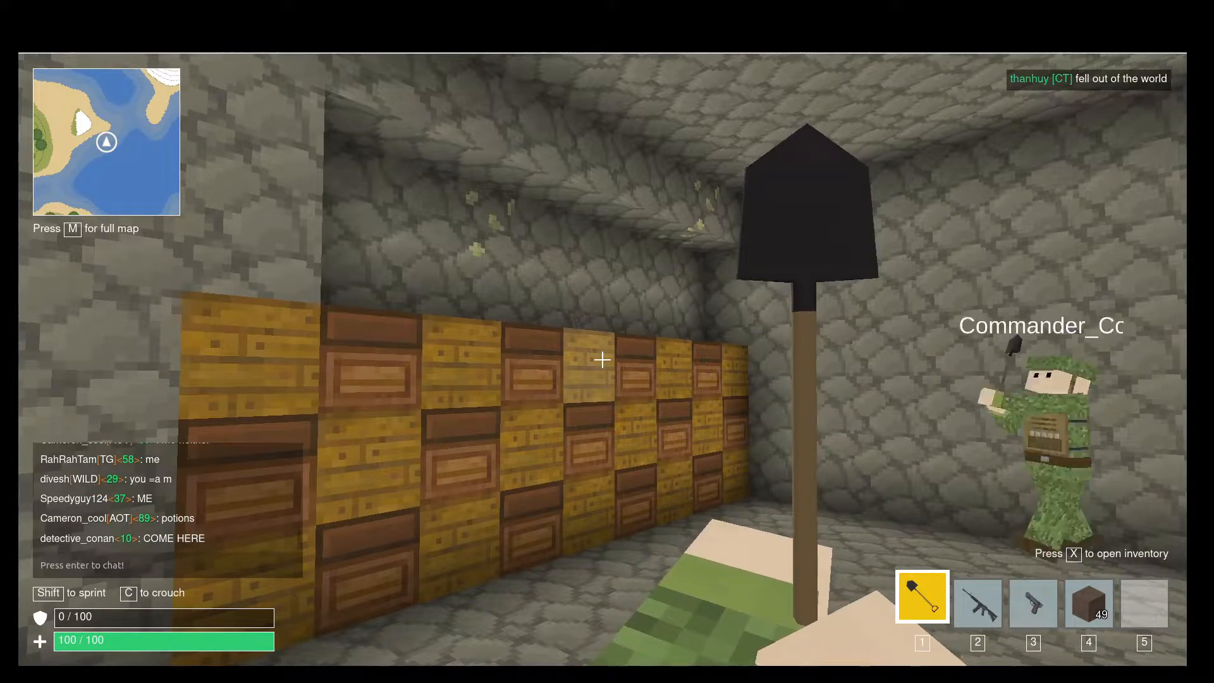
pyautogui.moveTo(603, 359)
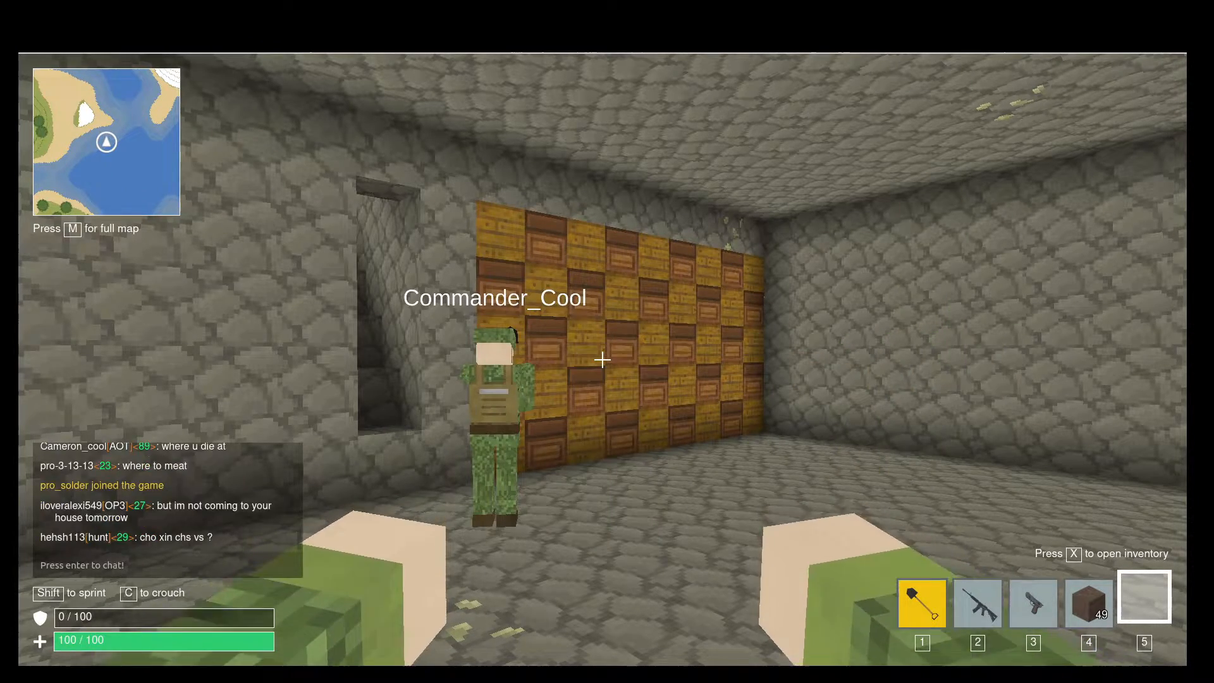
# Pause with Esc, resume play, and walk across the tiled floor toward the chest wall.
pyautogui.press('Escape')
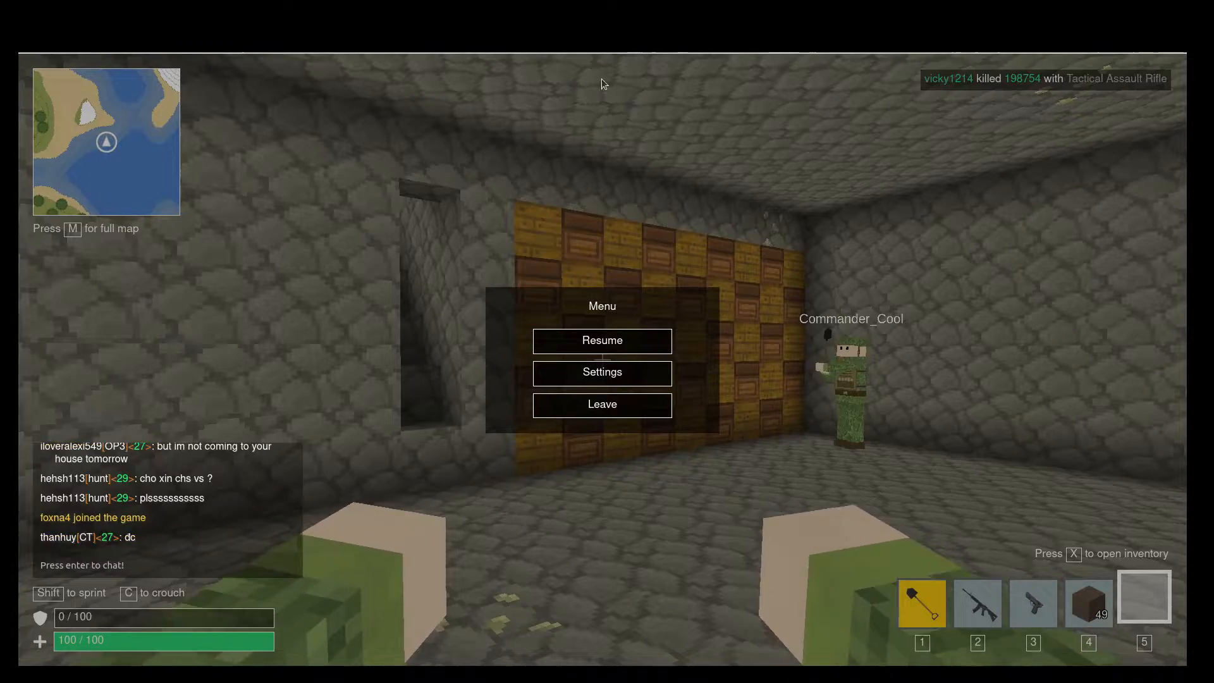
pyautogui.click(602, 341)
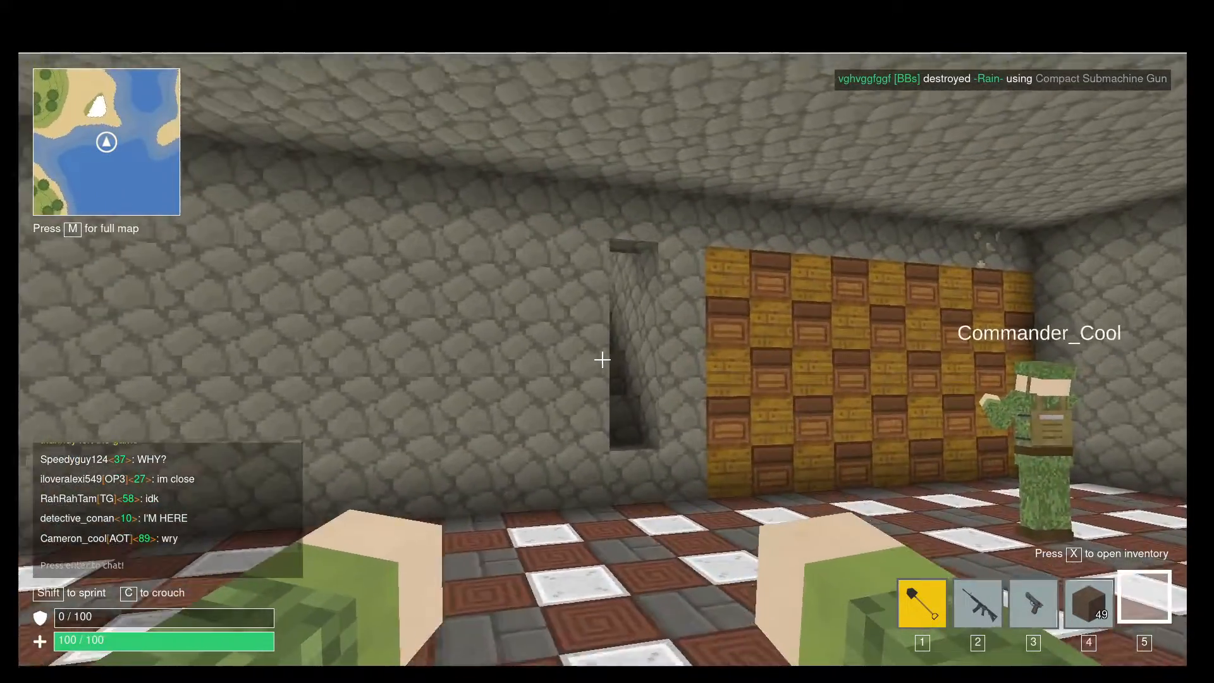
pyautogui.moveTo(602, 359)
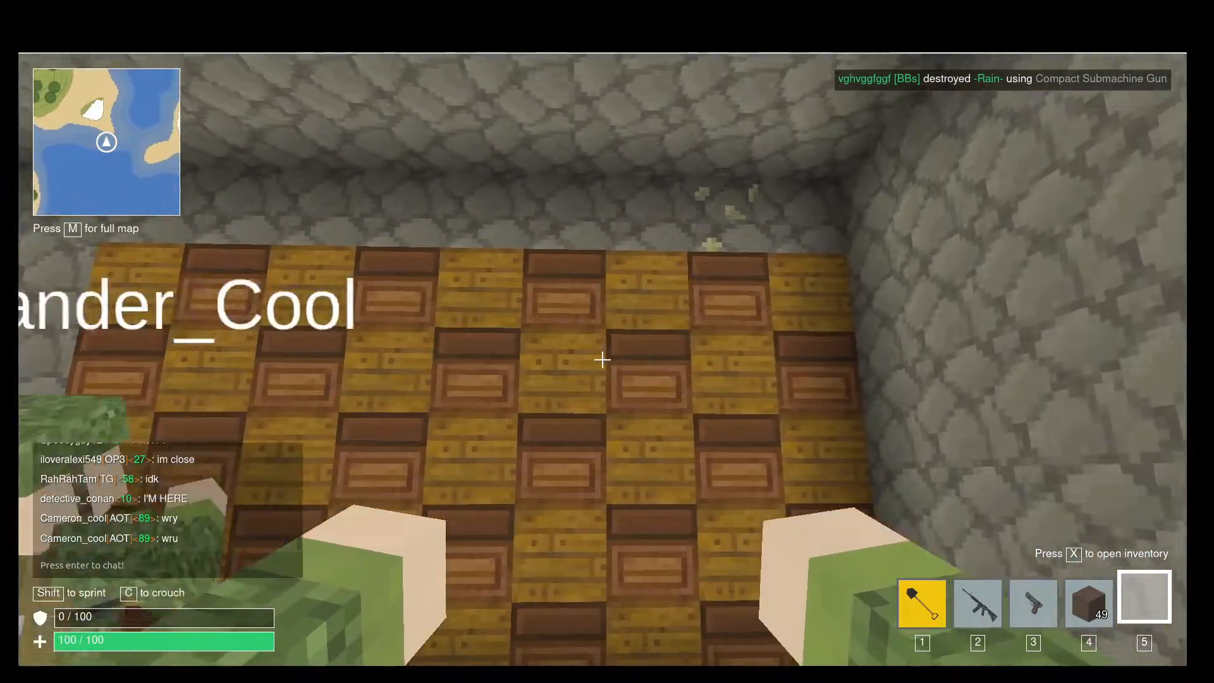
pyautogui.moveTo(603, 358)
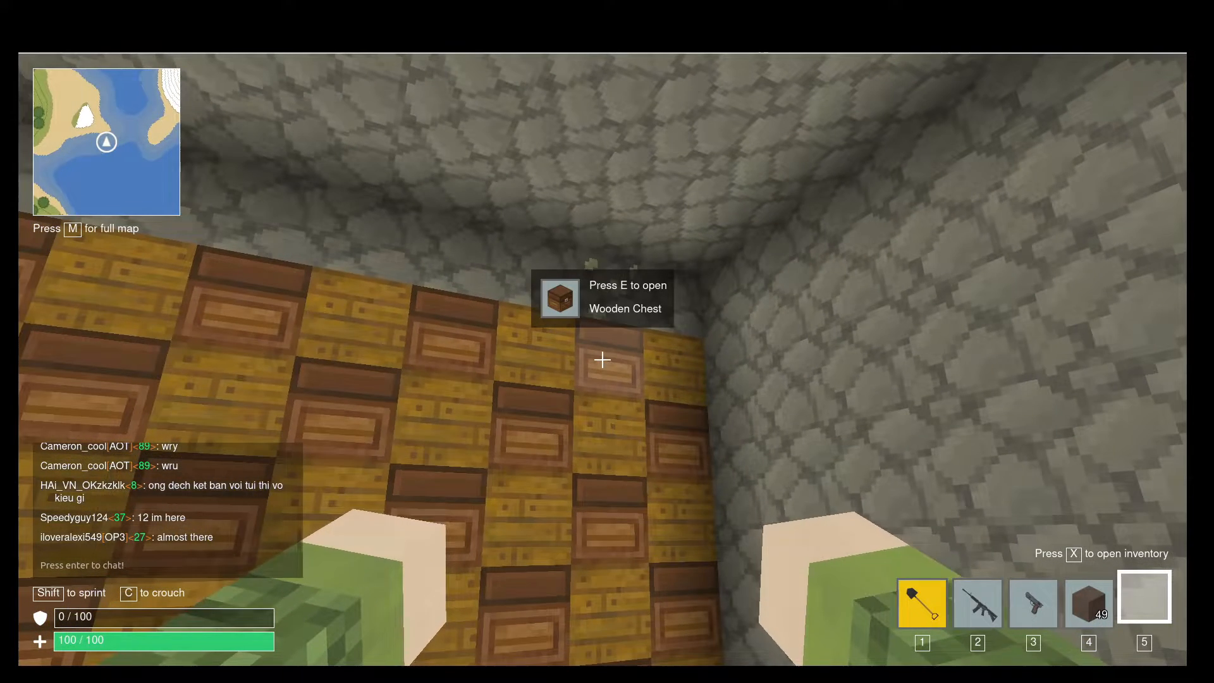
# Close two empty chests, then open one holding a shovel, rifle, 204 stone and ammo.
pyautogui.press('e')
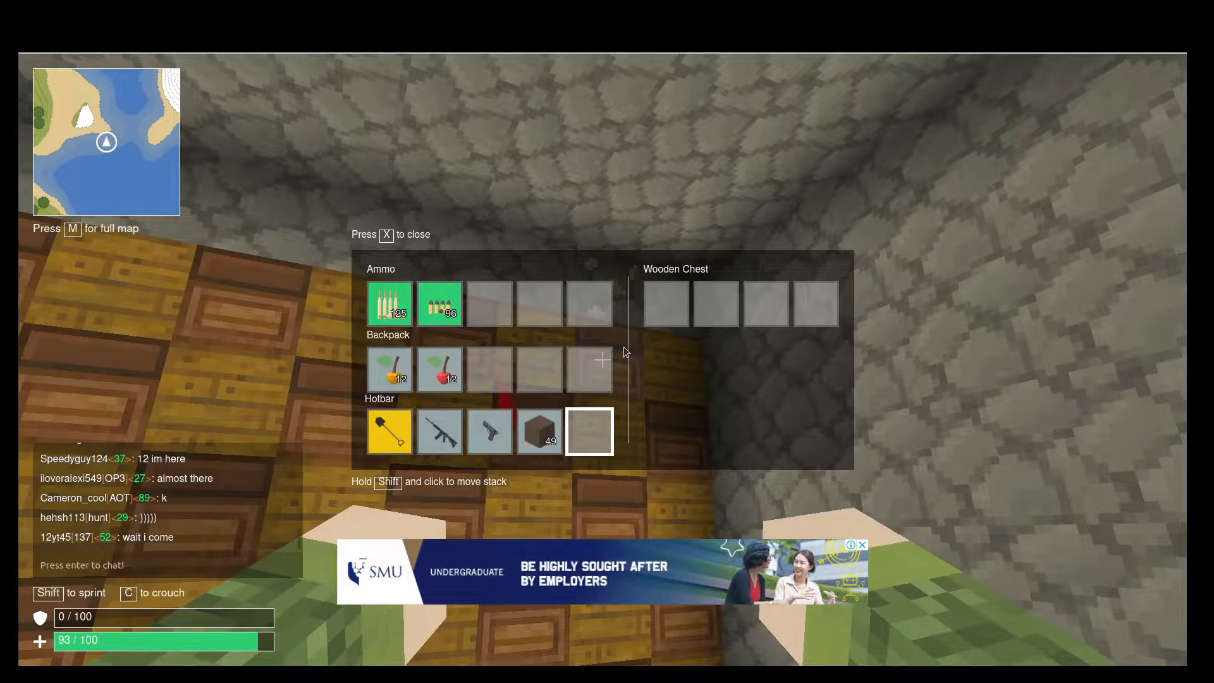
pyautogui.press('x')
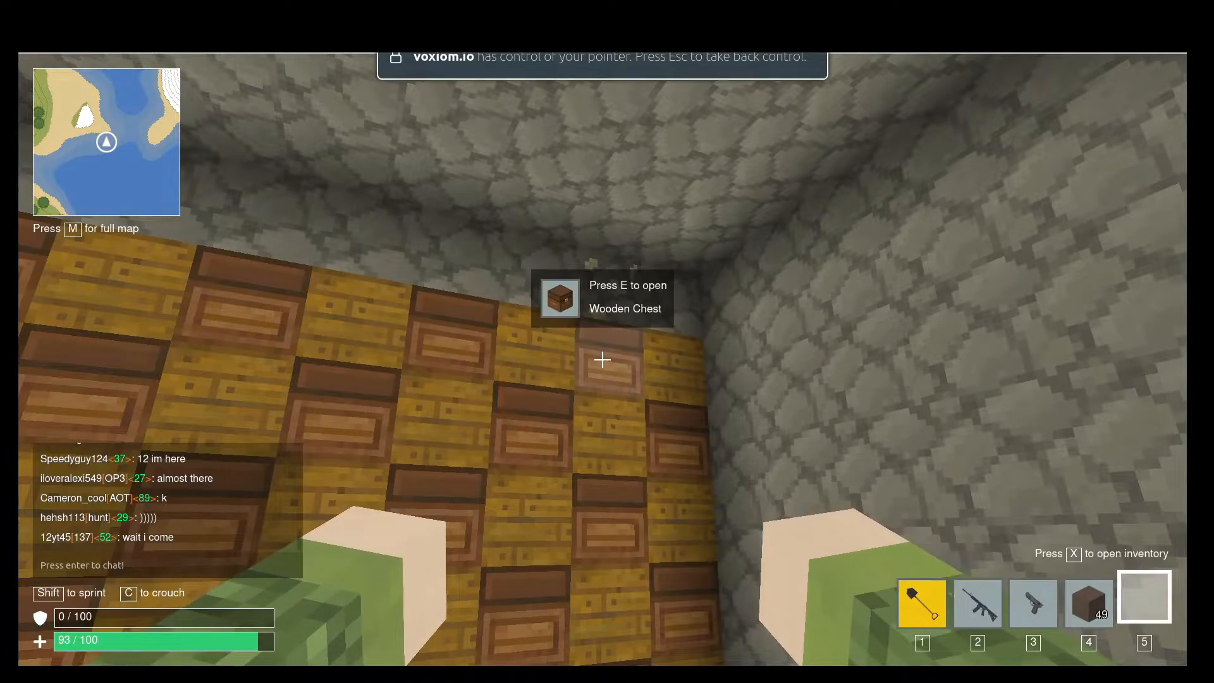
pyautogui.moveTo(607, 359)
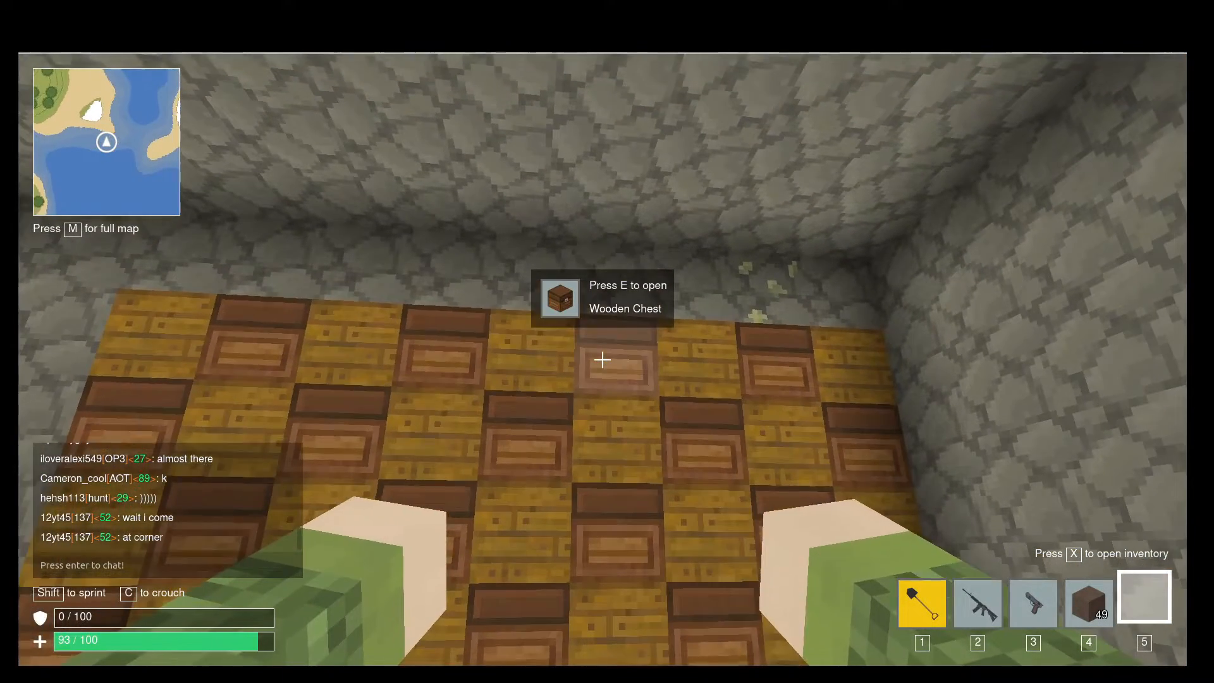
pyautogui.press('e')
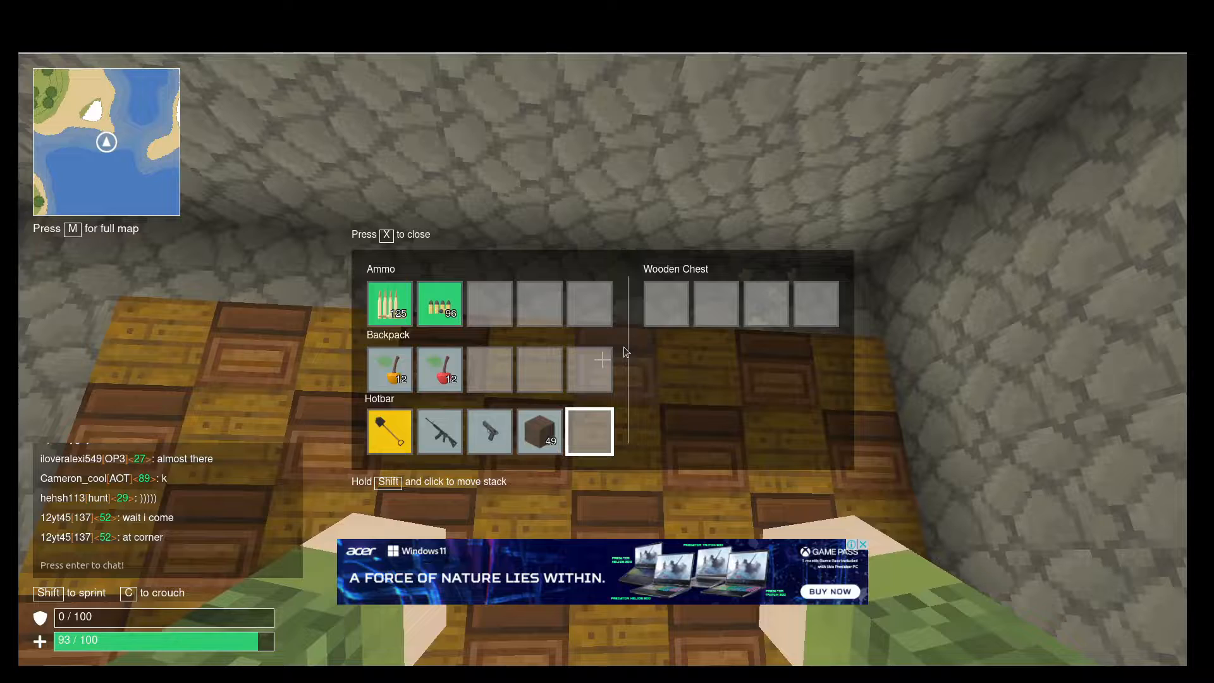
pyautogui.press('x')
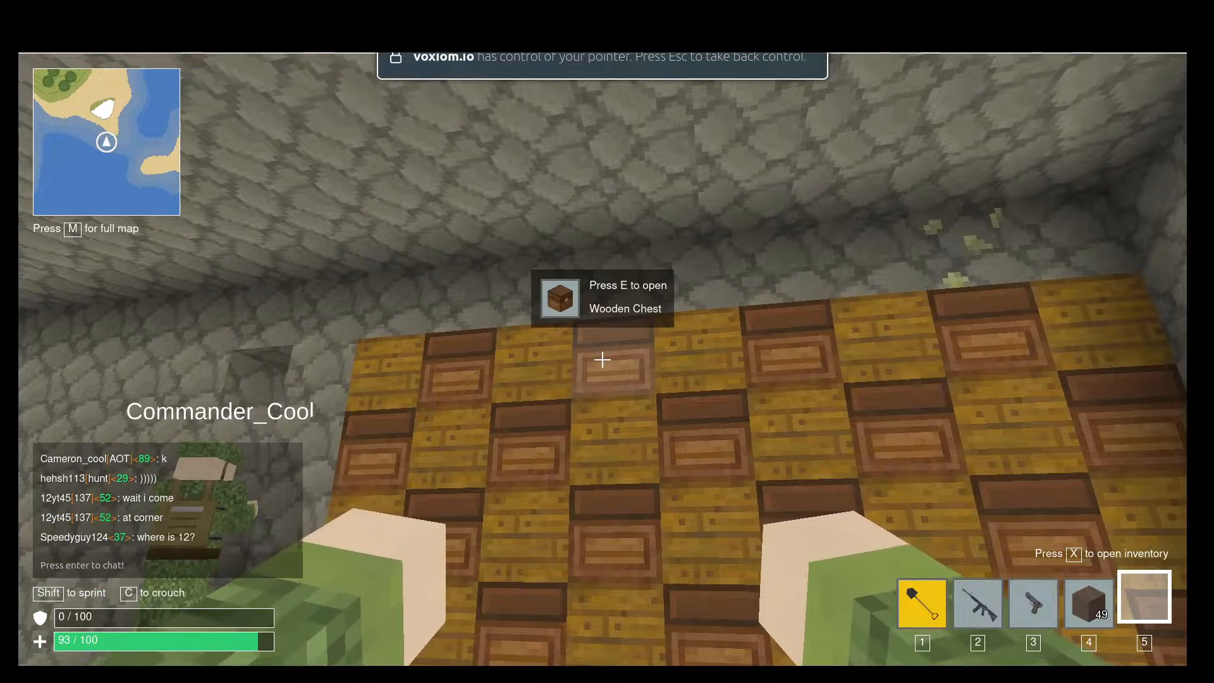
pyautogui.press('e')
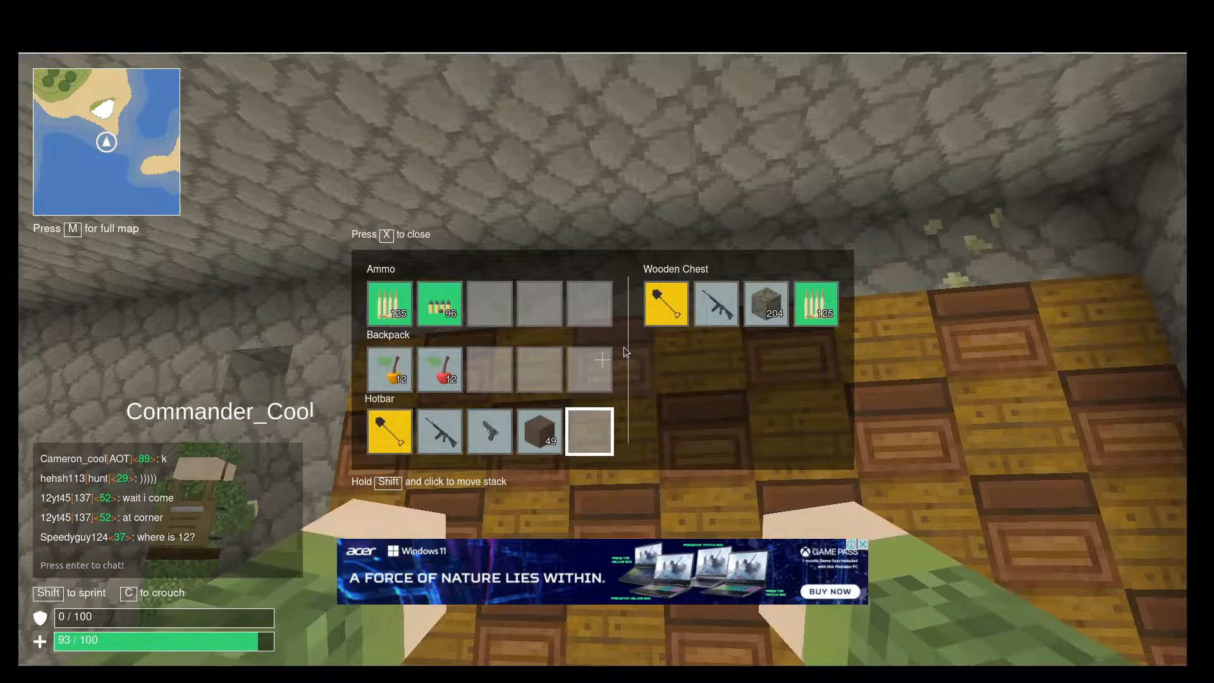
pyautogui.moveTo(665, 304)
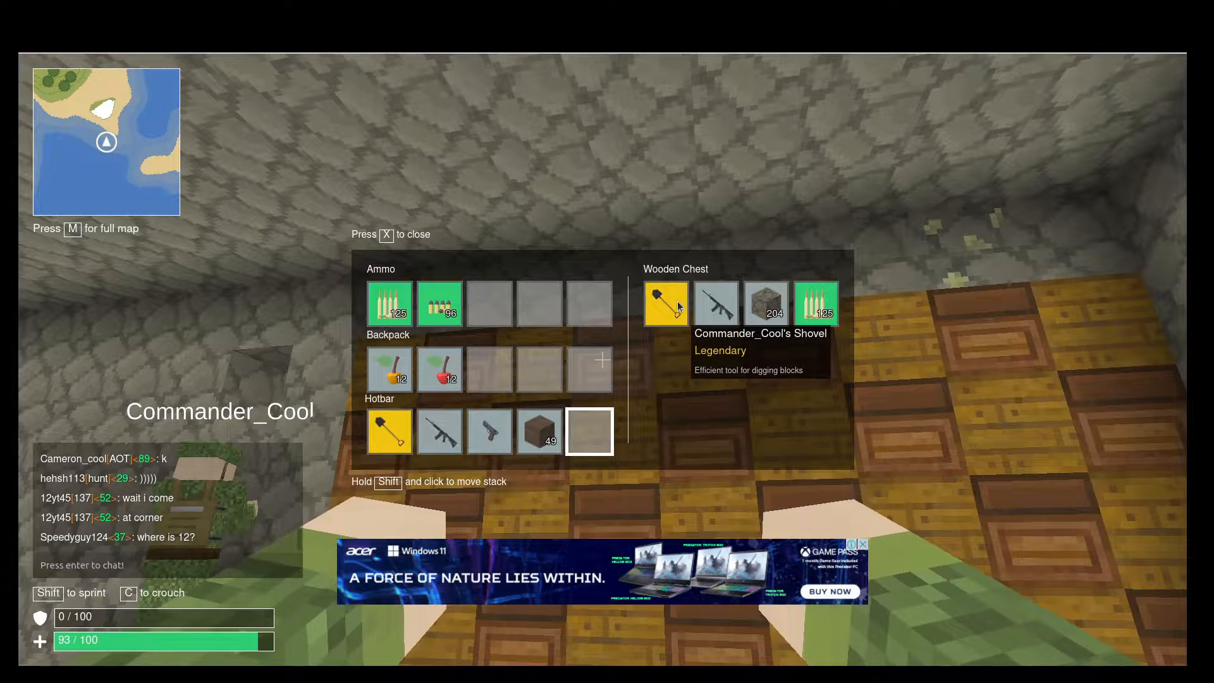
pyautogui.moveTo(766, 303)
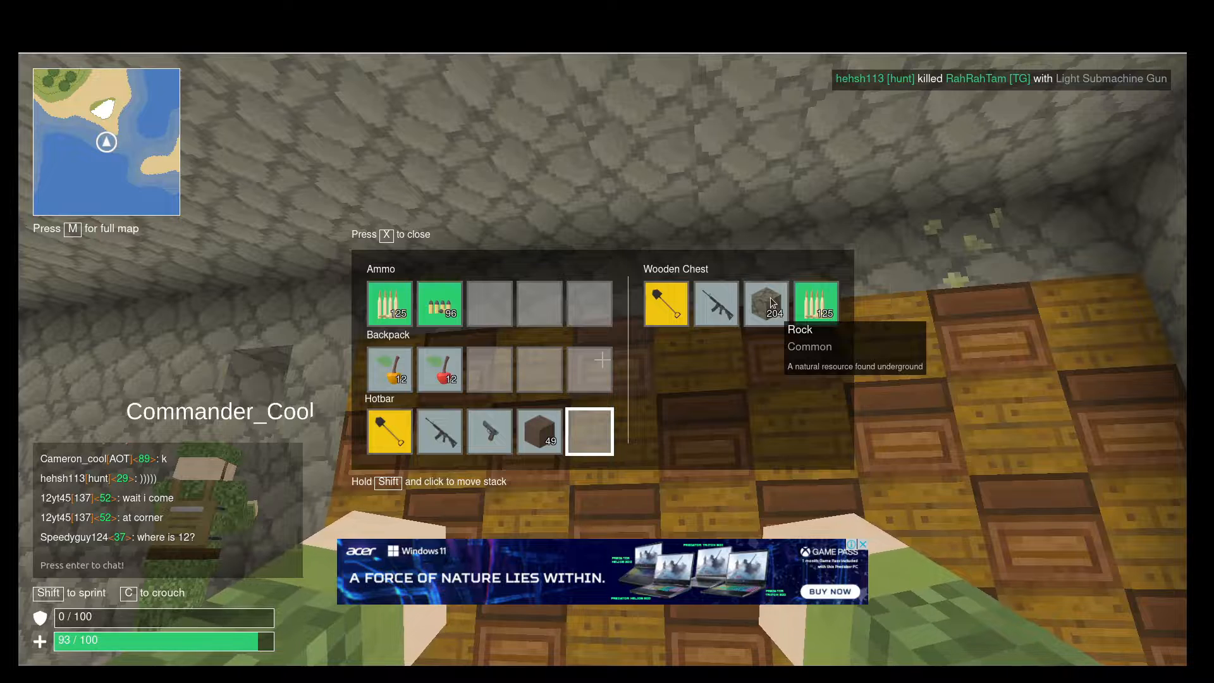
pyautogui.moveTo(716, 303)
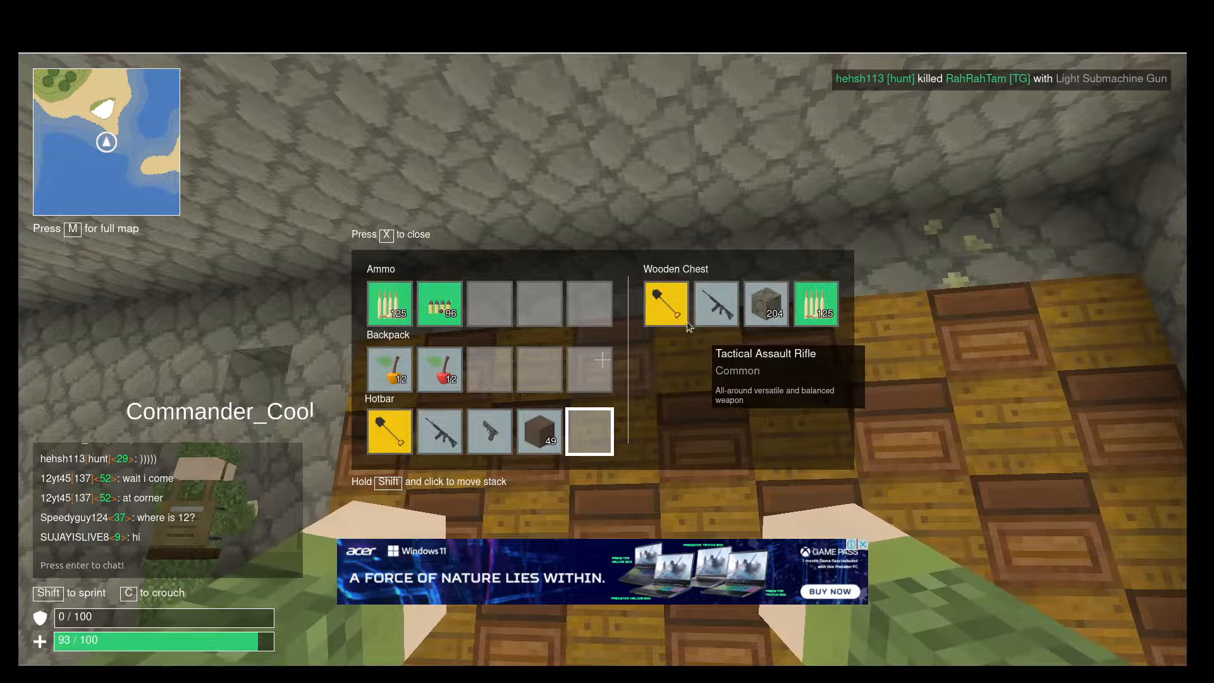
# Close the loot chest and check three neighbouring chests, all empty.
pyautogui.press('x')
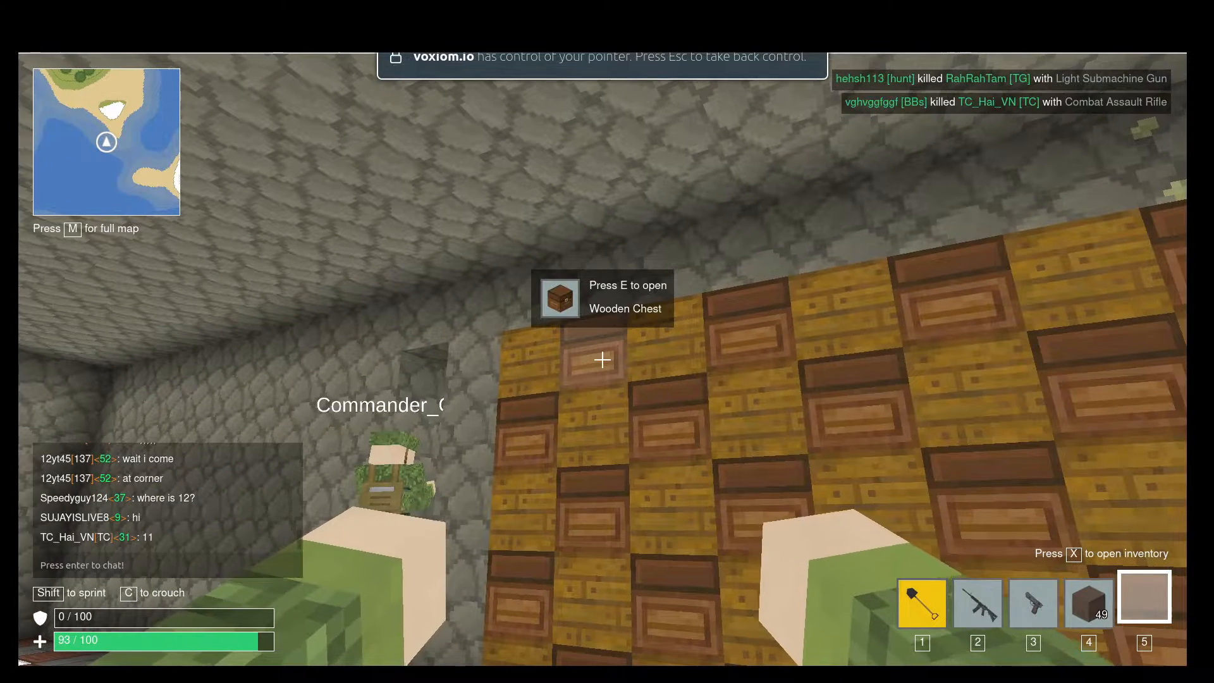
pyautogui.press('e')
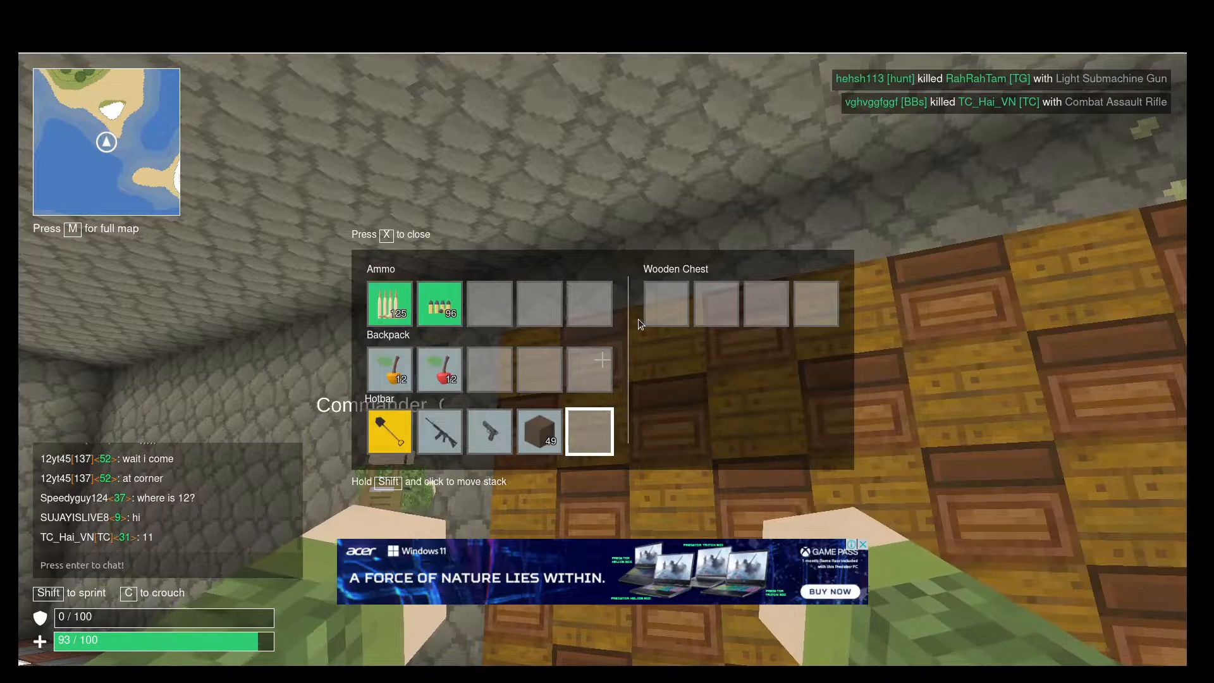
pyautogui.press('x')
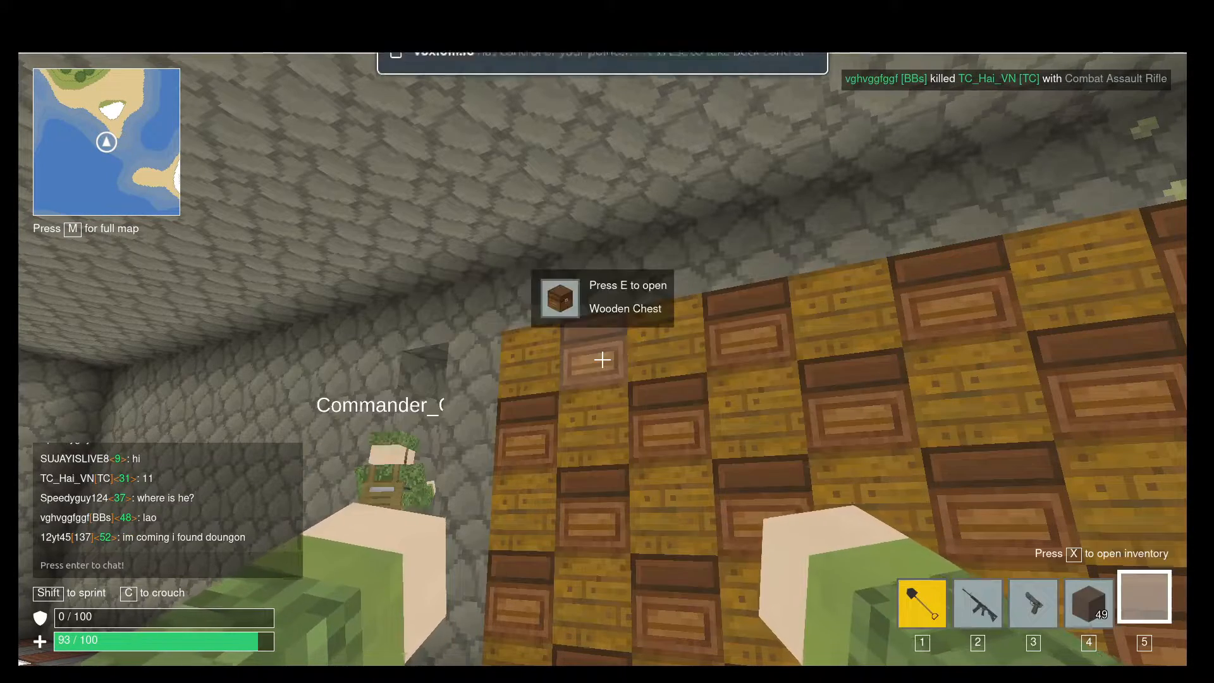
pyautogui.press('e')
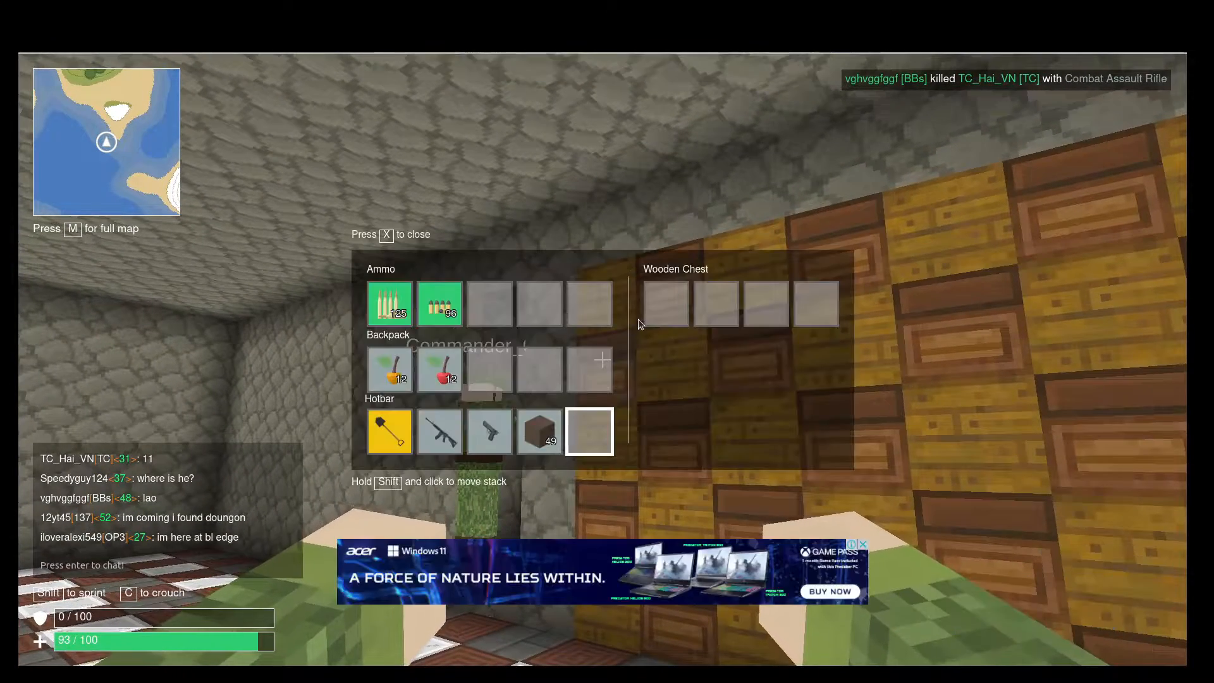
pyautogui.press('x')
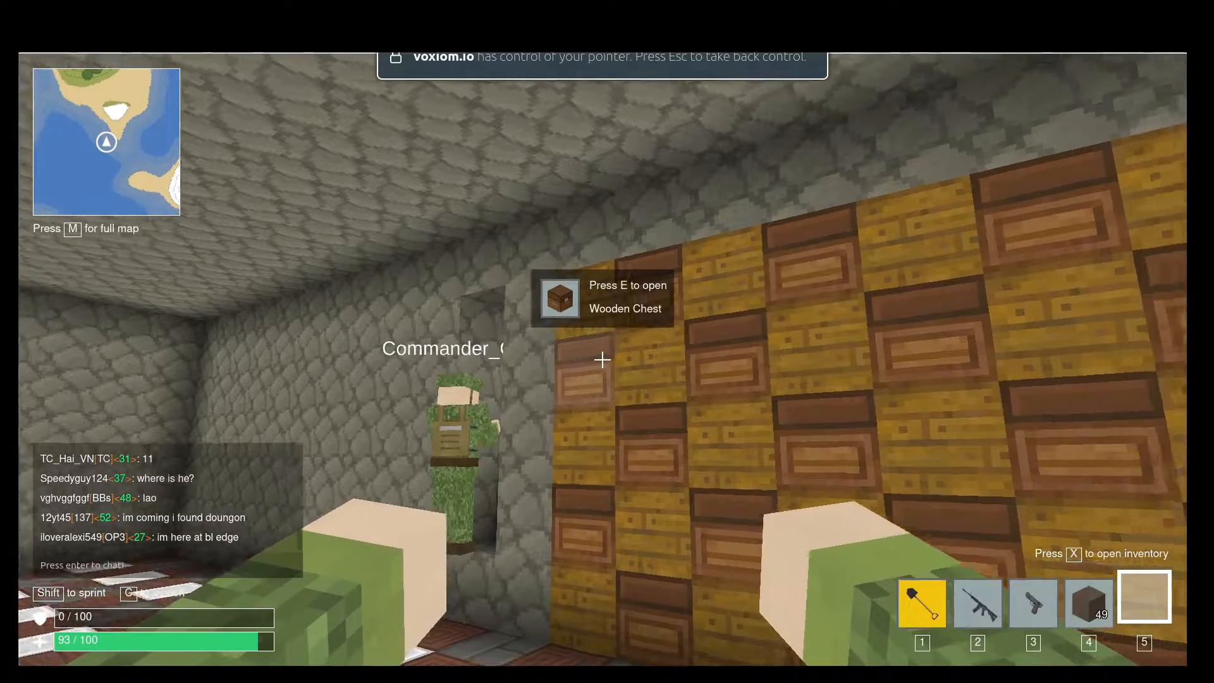
pyautogui.press('e')
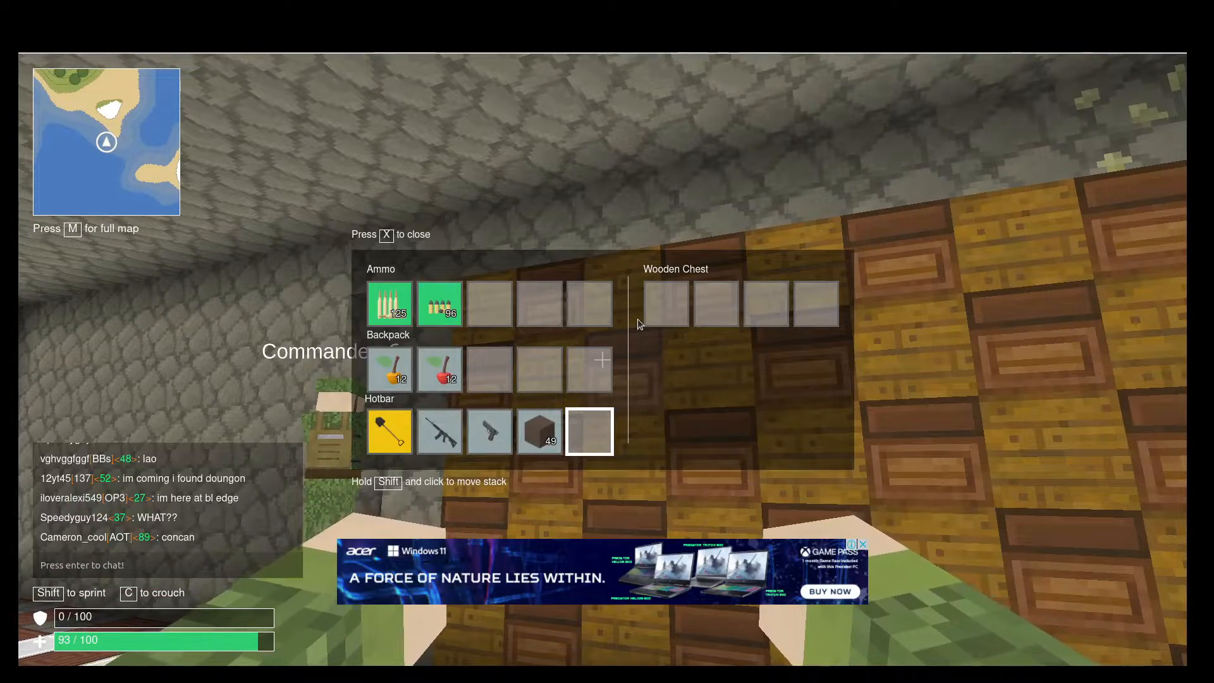
pyautogui.press('x')
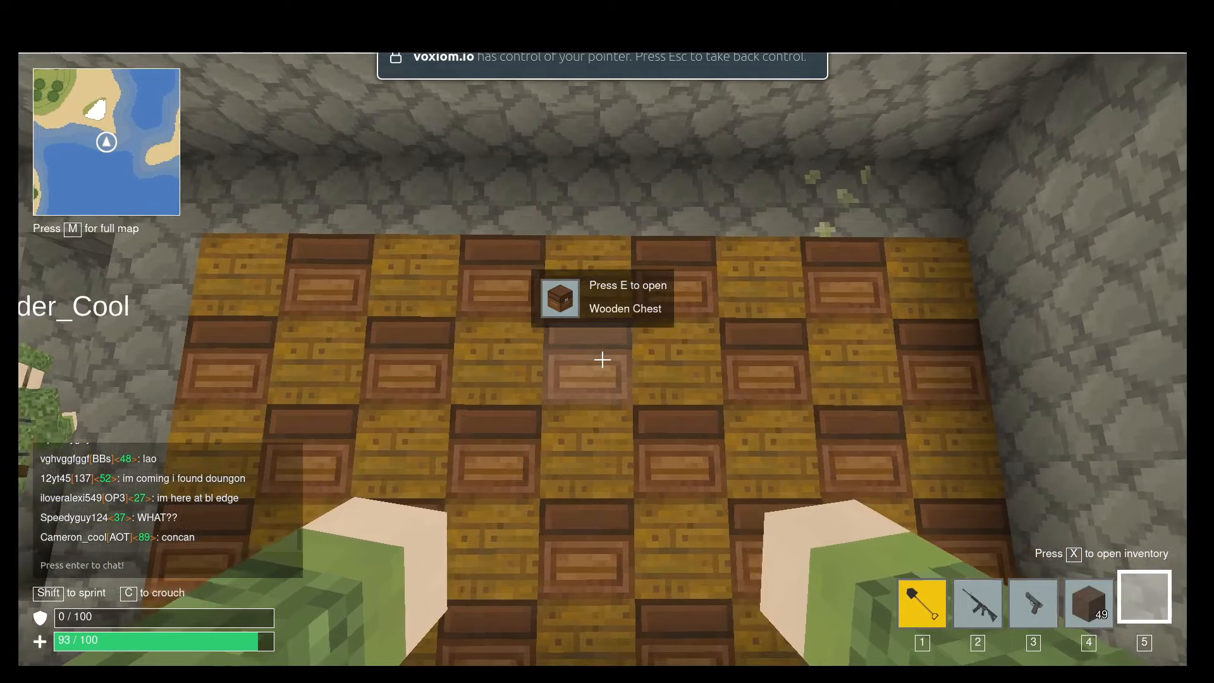
# Inspect a chest with logs, Strike Pistol, green gem and ammo, then check more empty chests.
pyautogui.press('e')
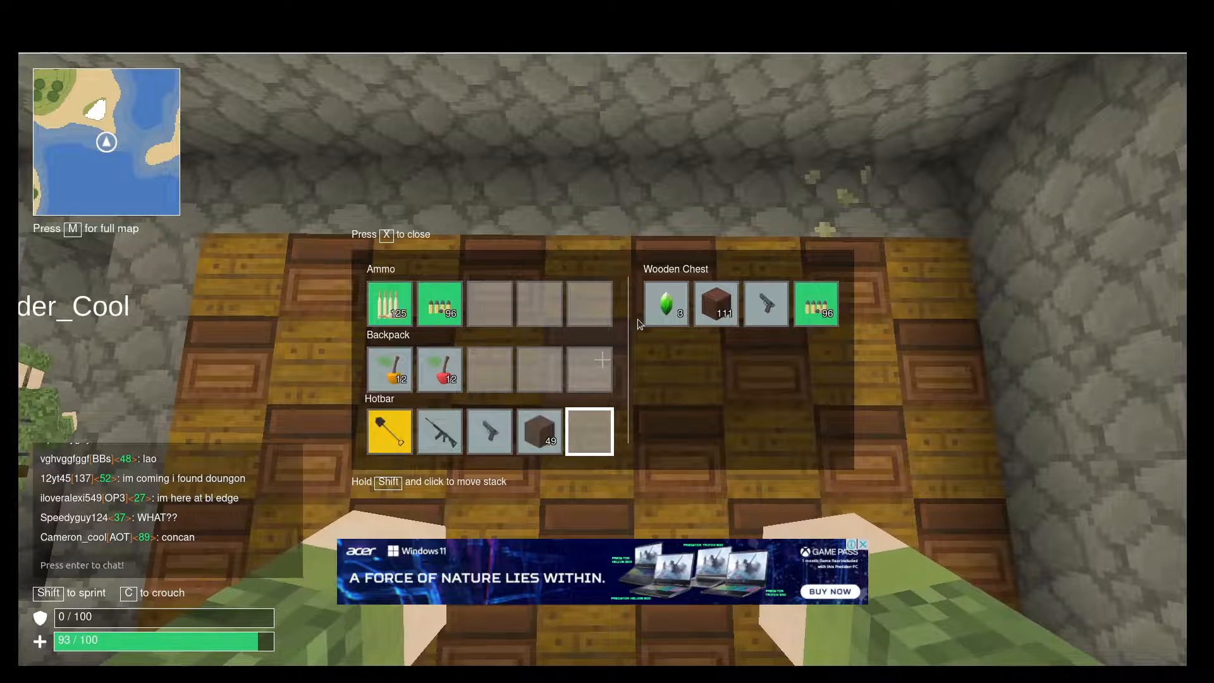
pyautogui.moveTo(715, 302)
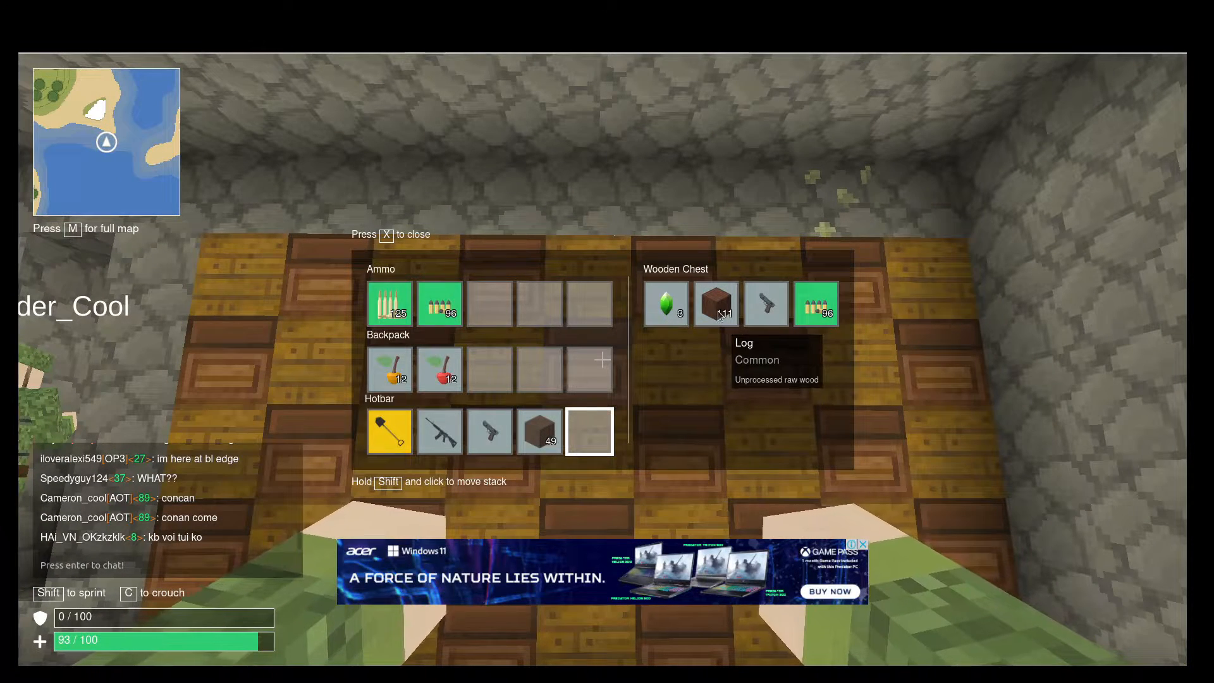
pyautogui.moveTo(766, 304)
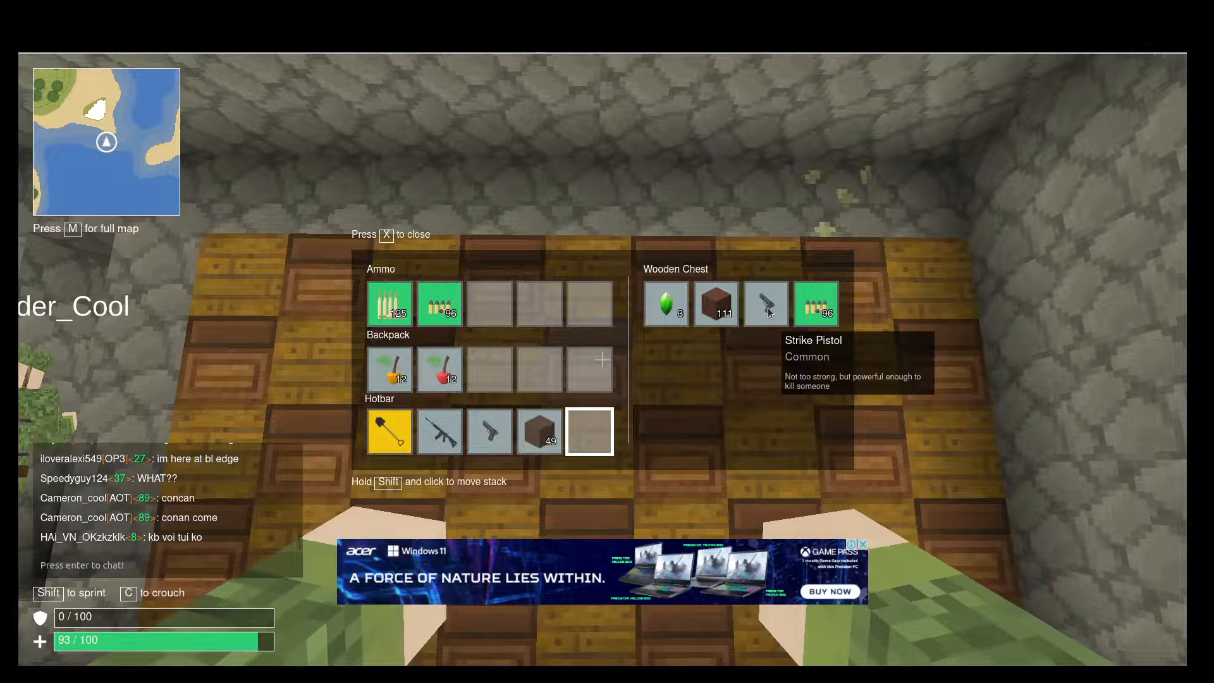
pyautogui.press('x')
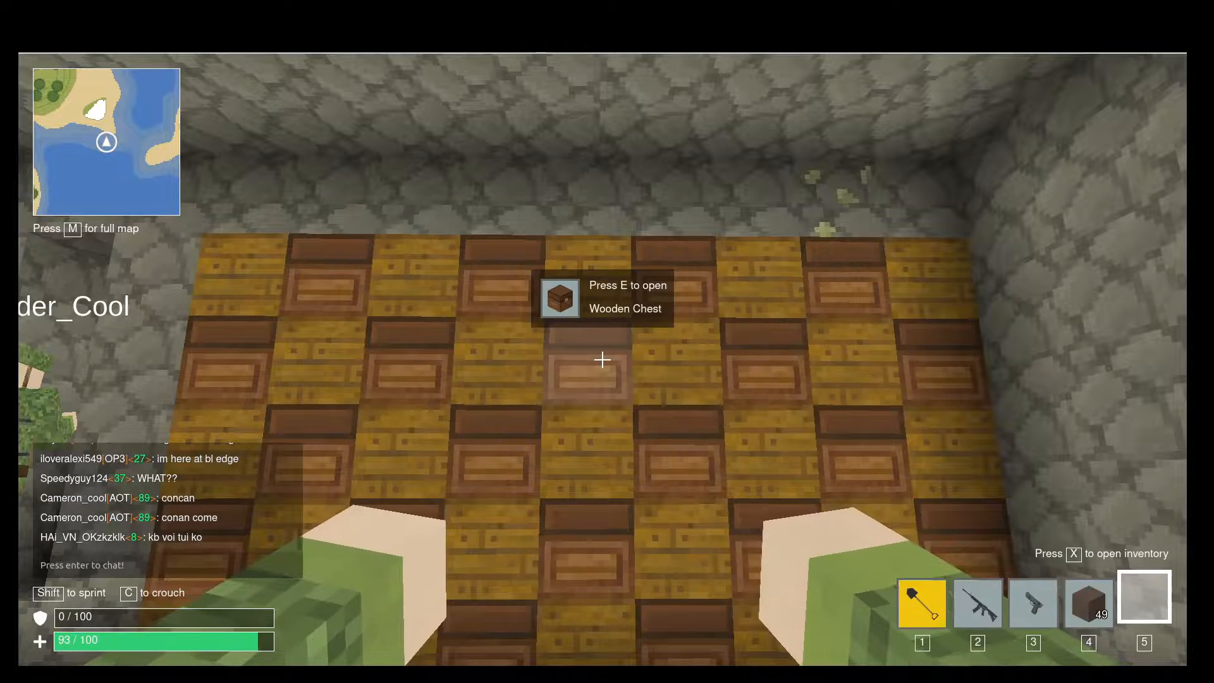
pyautogui.press('e')
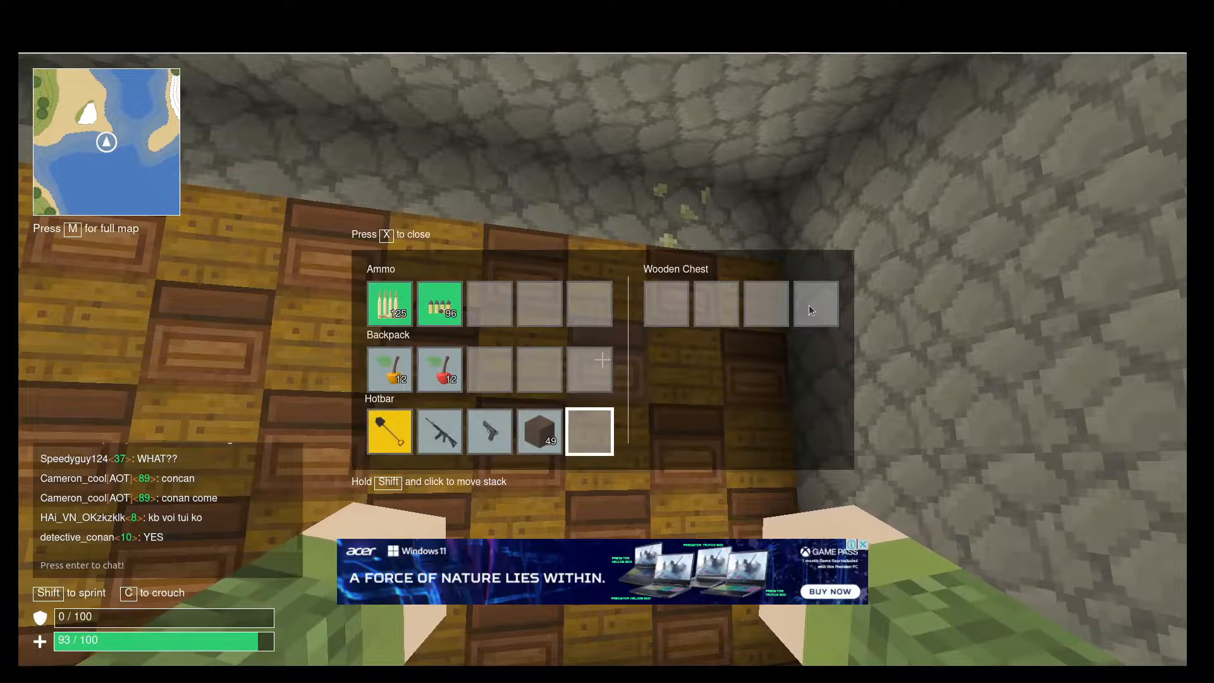
pyautogui.press('x')
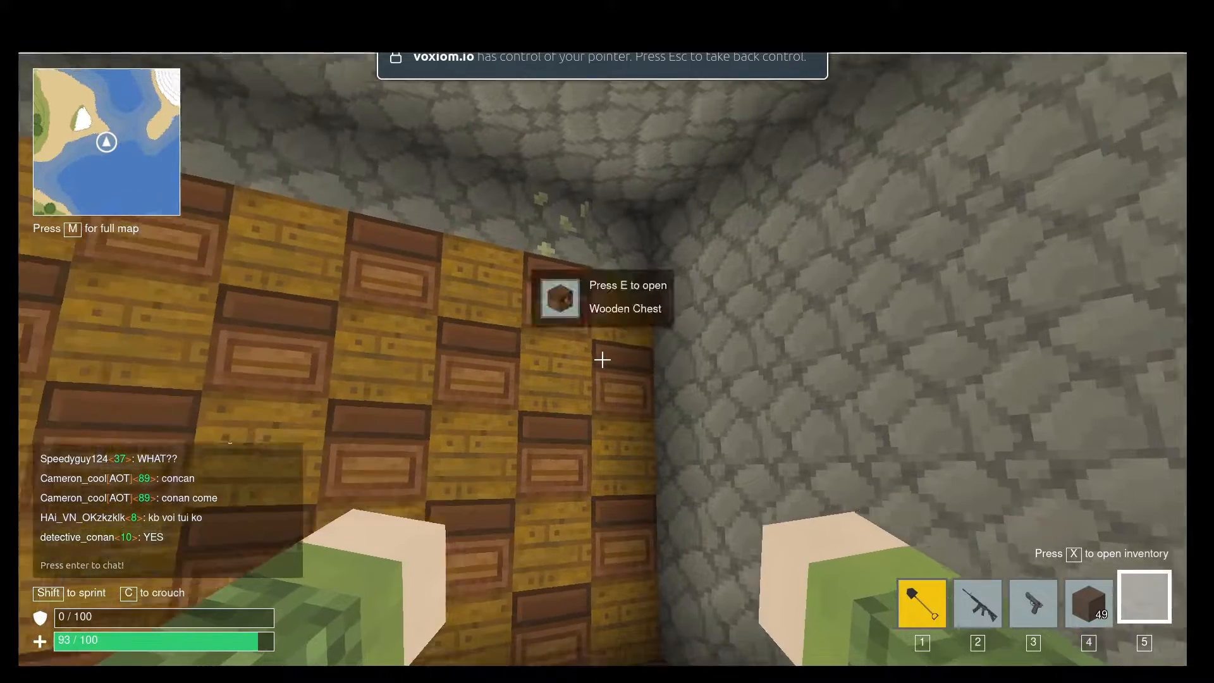
pyautogui.press('e')
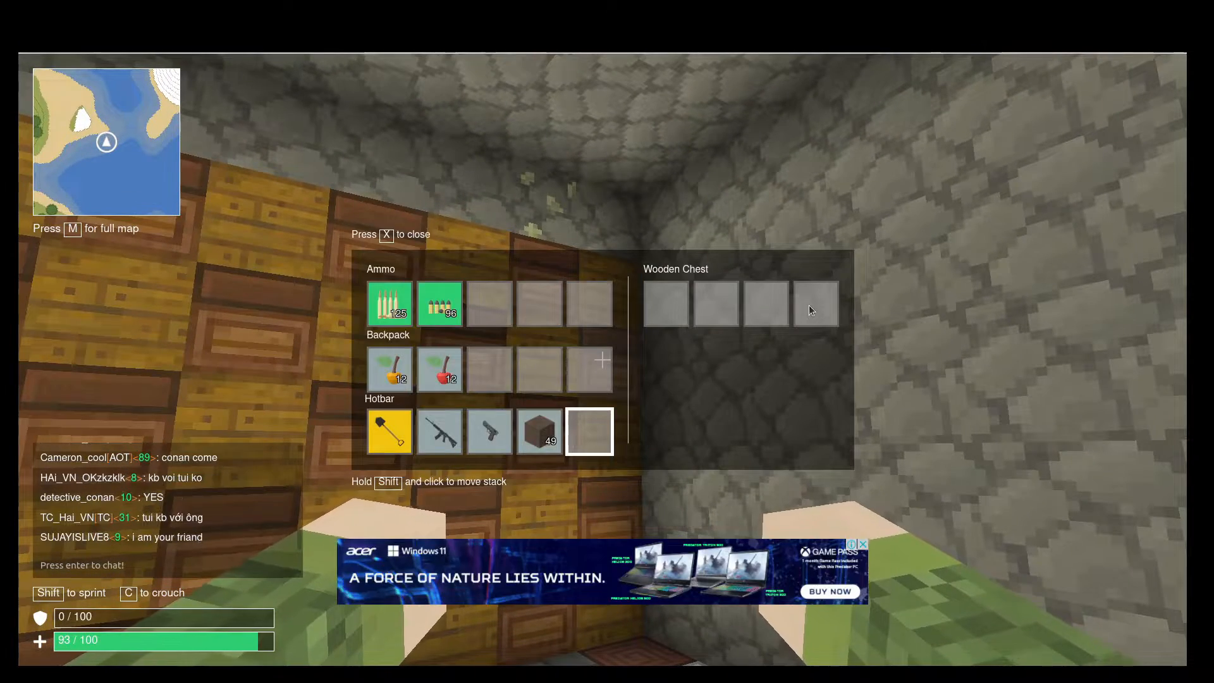
pyautogui.press('x')
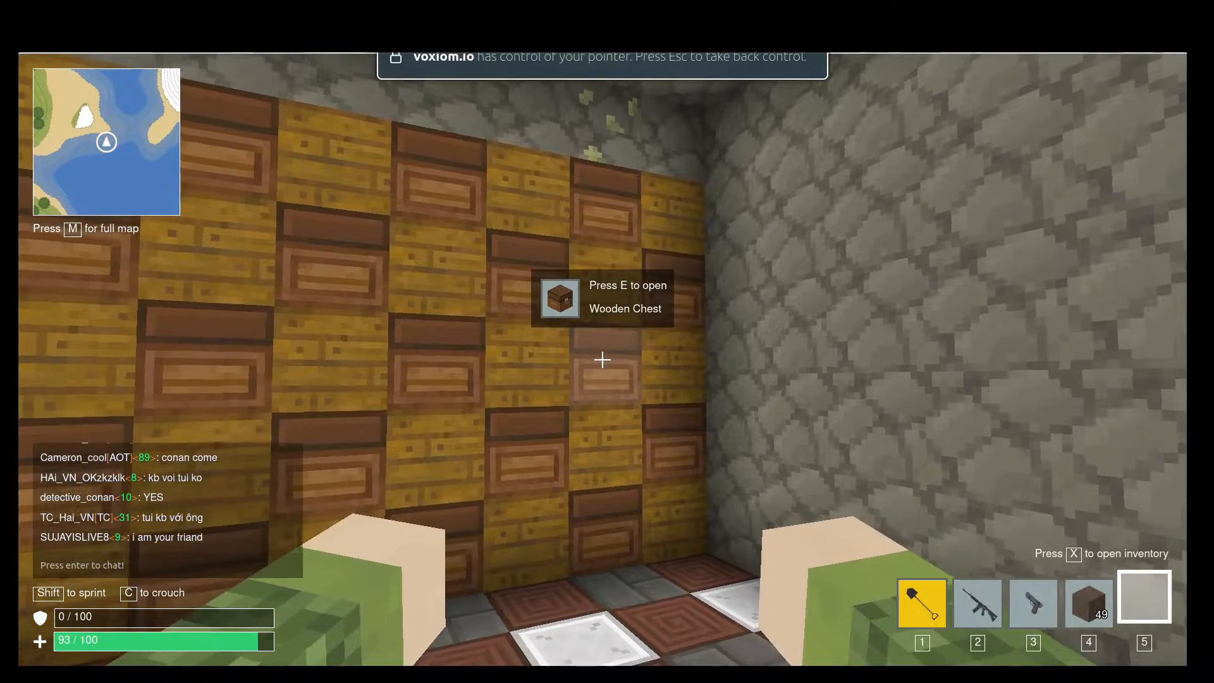
pyautogui.press('e')
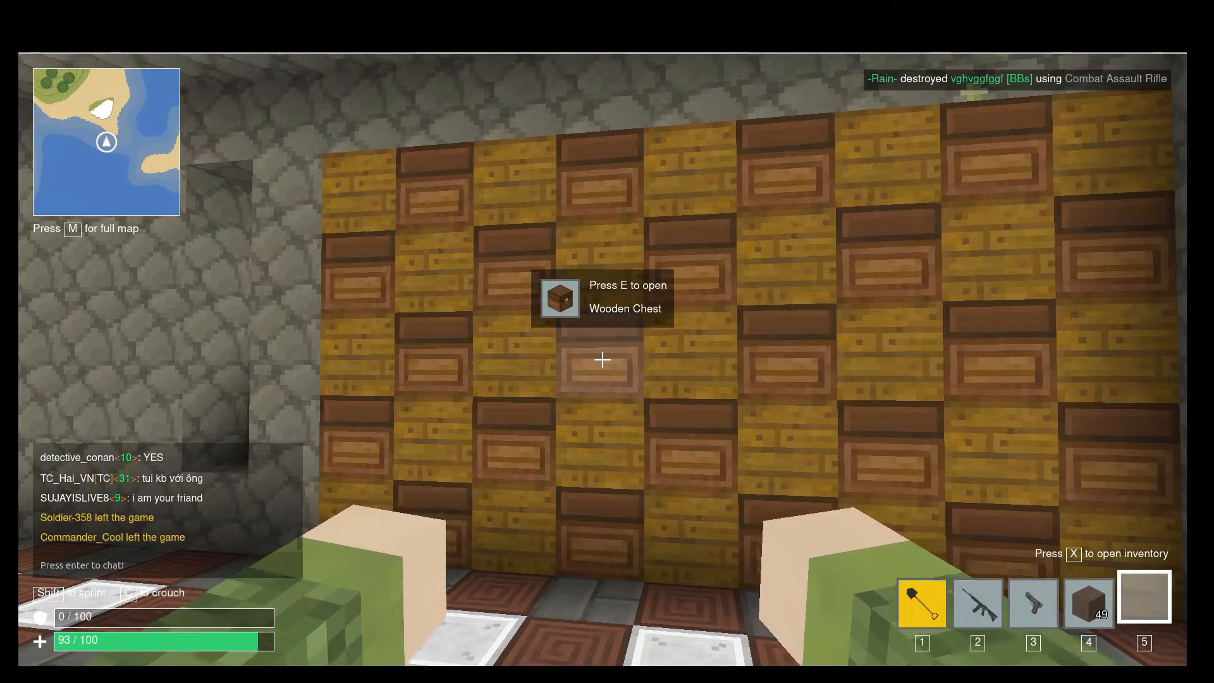
# Open and close wall chests holding green gems, gold, planks, stone, wood and brick blocks.
pyautogui.press('e')
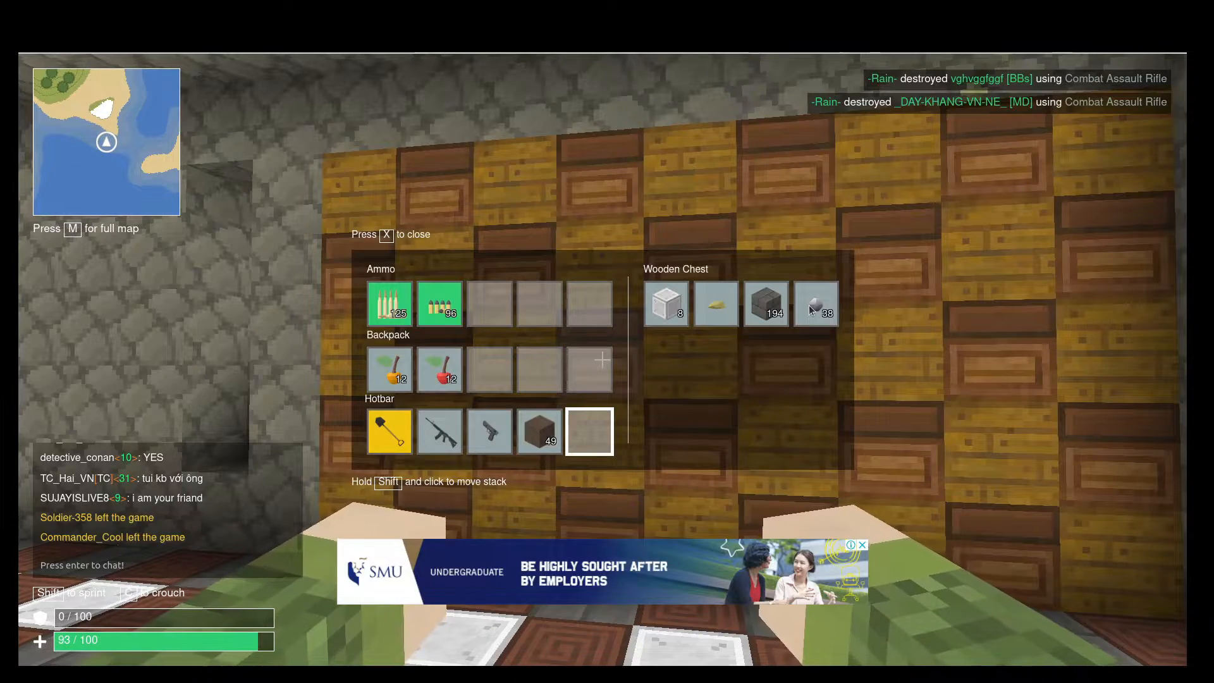
pyautogui.press('x')
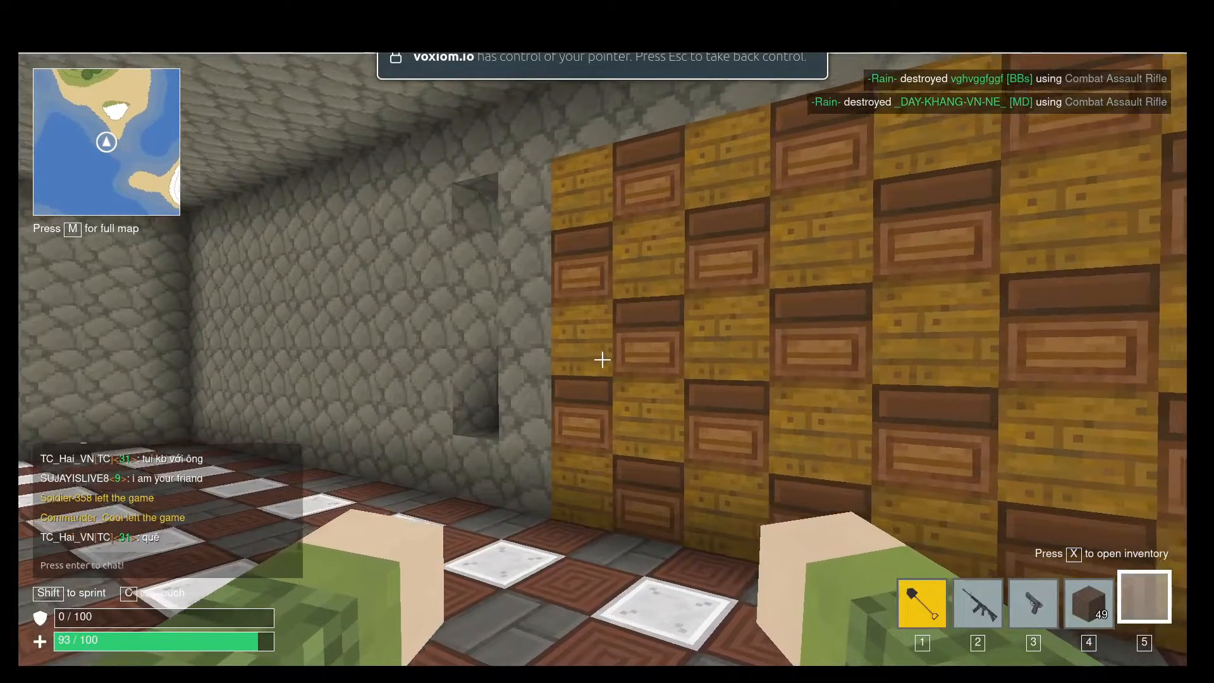
pyautogui.press('x')
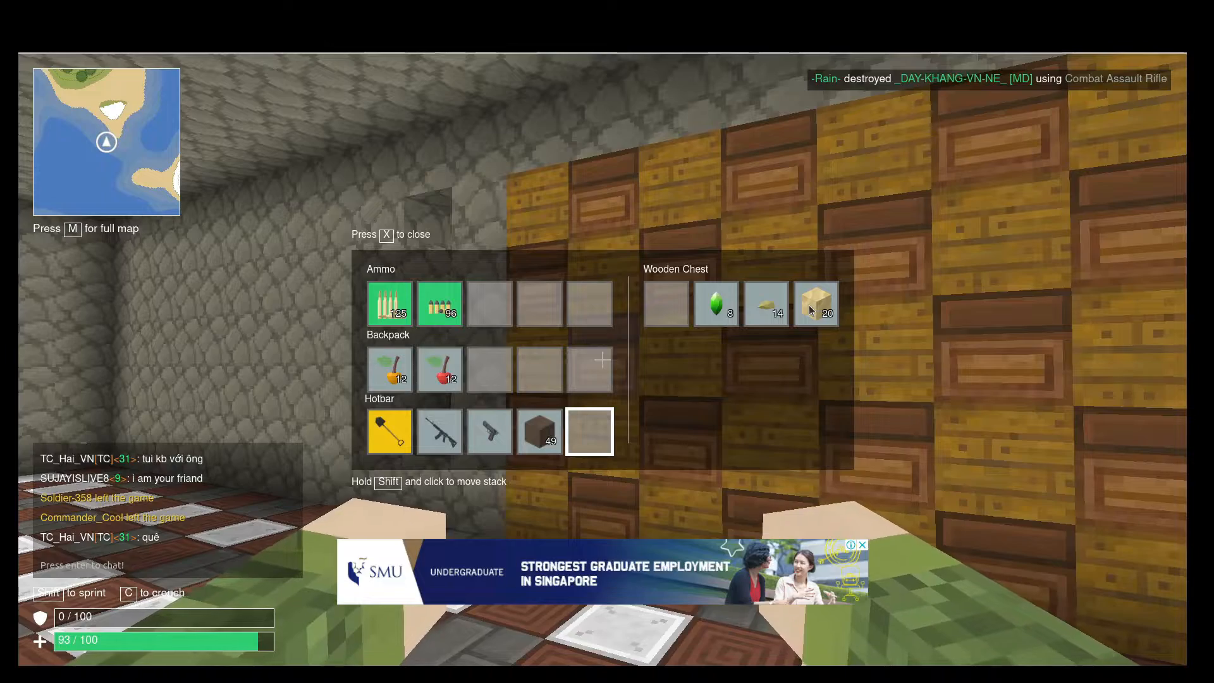
pyautogui.press('x')
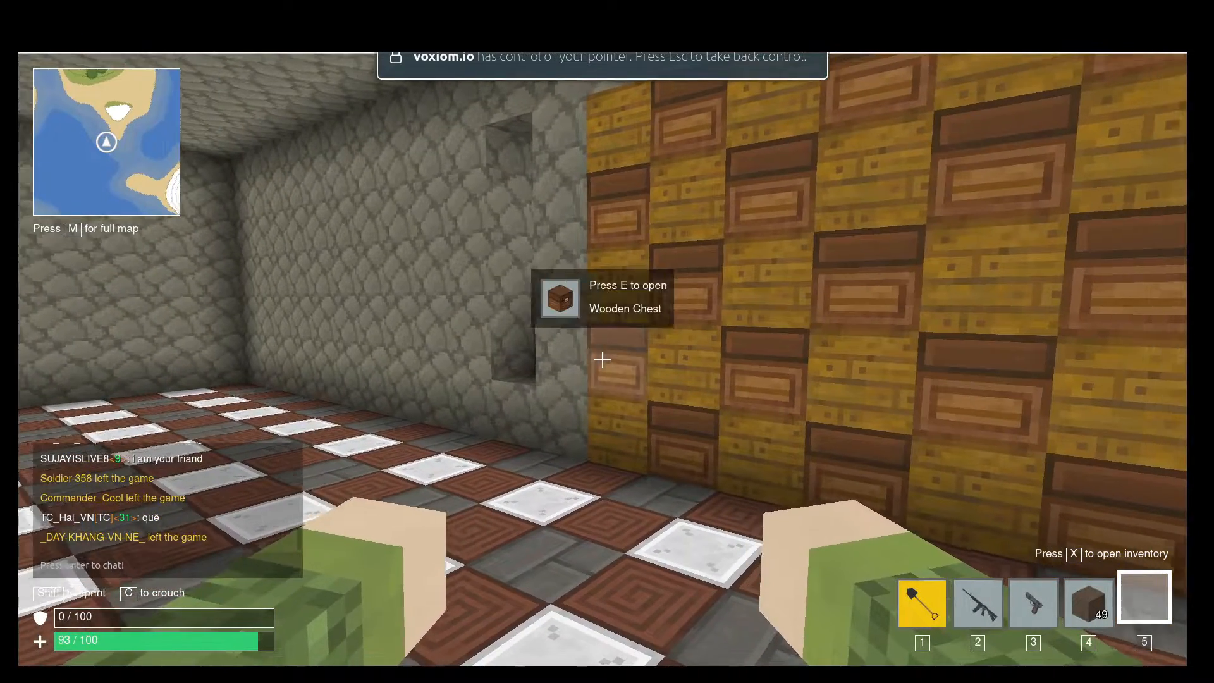
pyautogui.press('e')
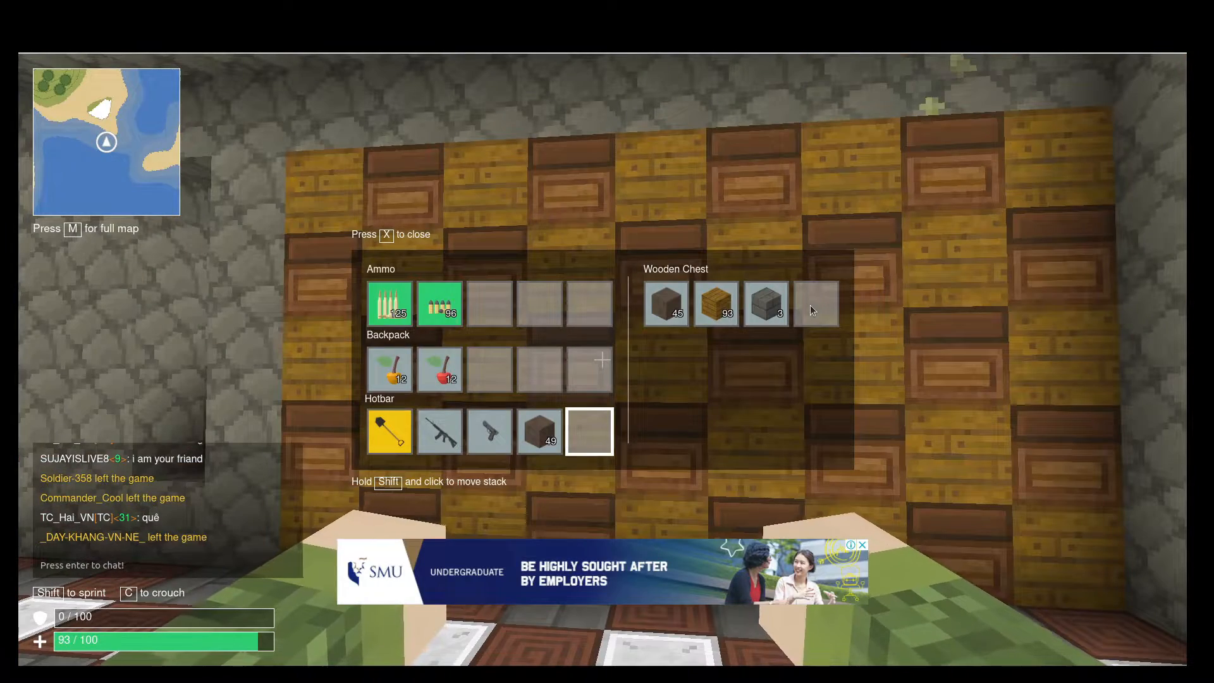
pyautogui.press('x')
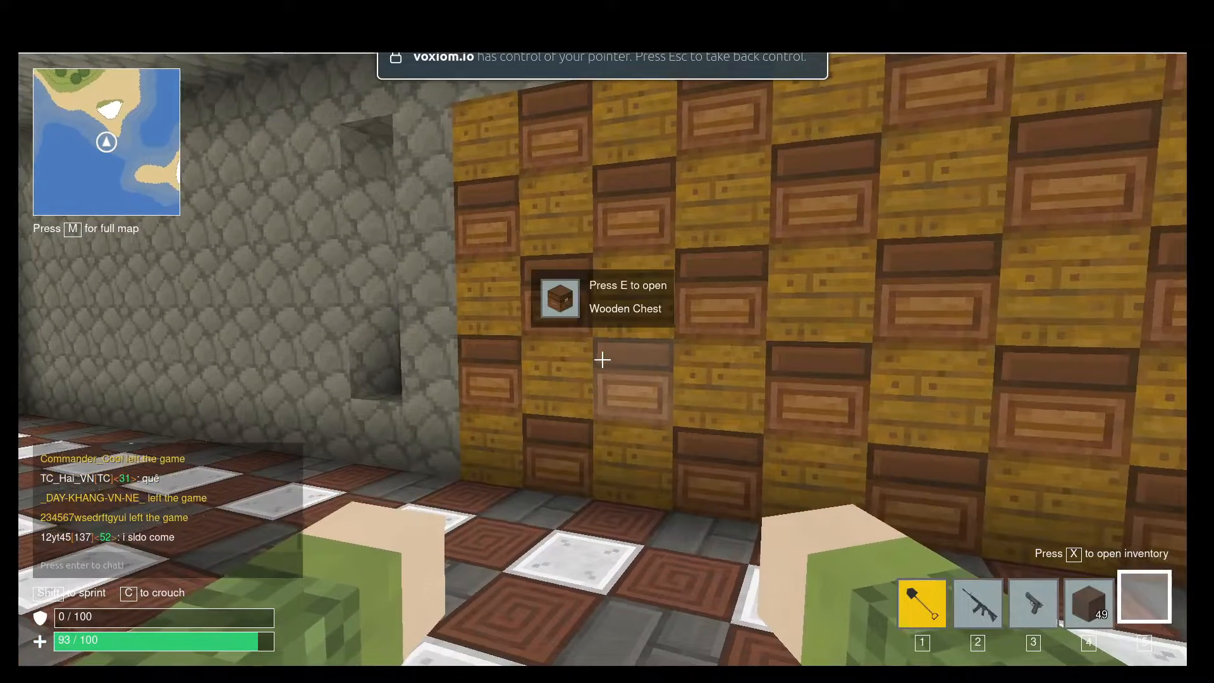
pyautogui.press('e')
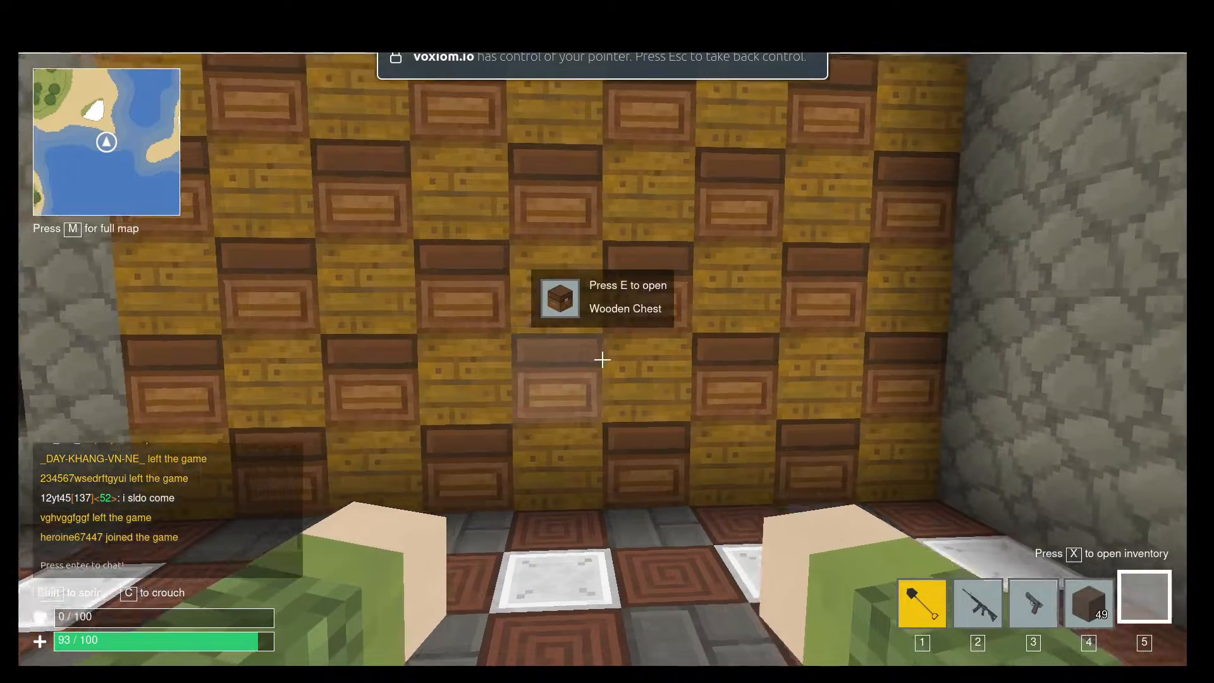
pyautogui.press('e')
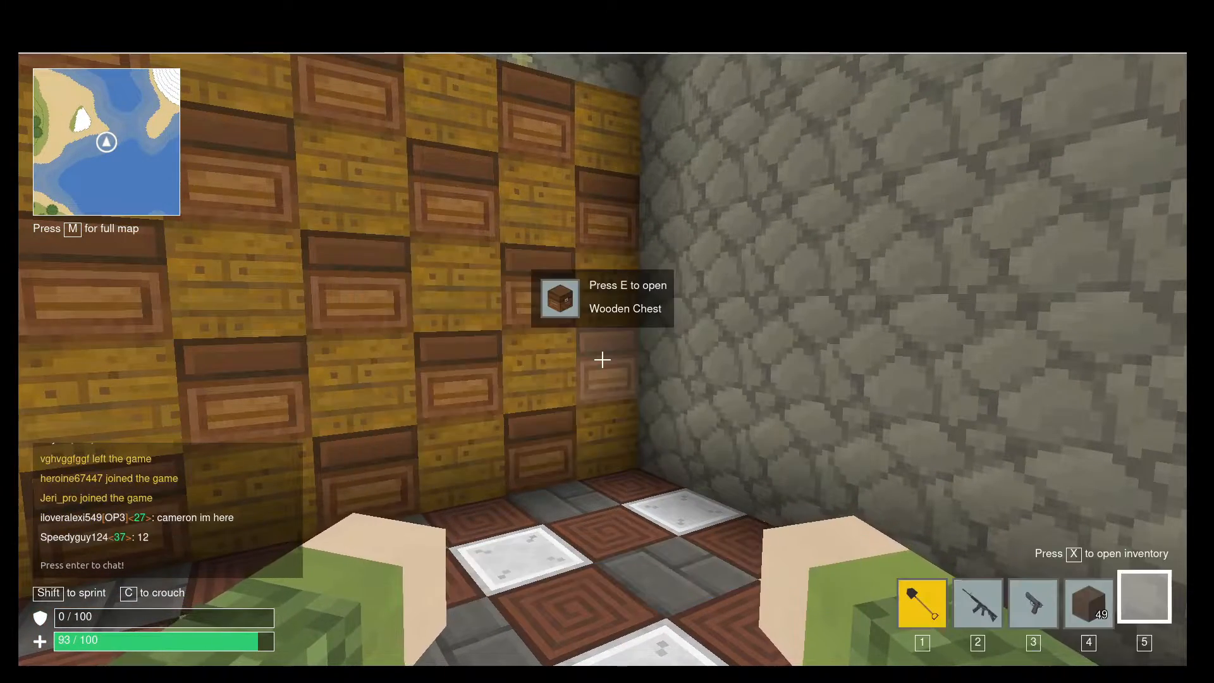
pyautogui.press('e')
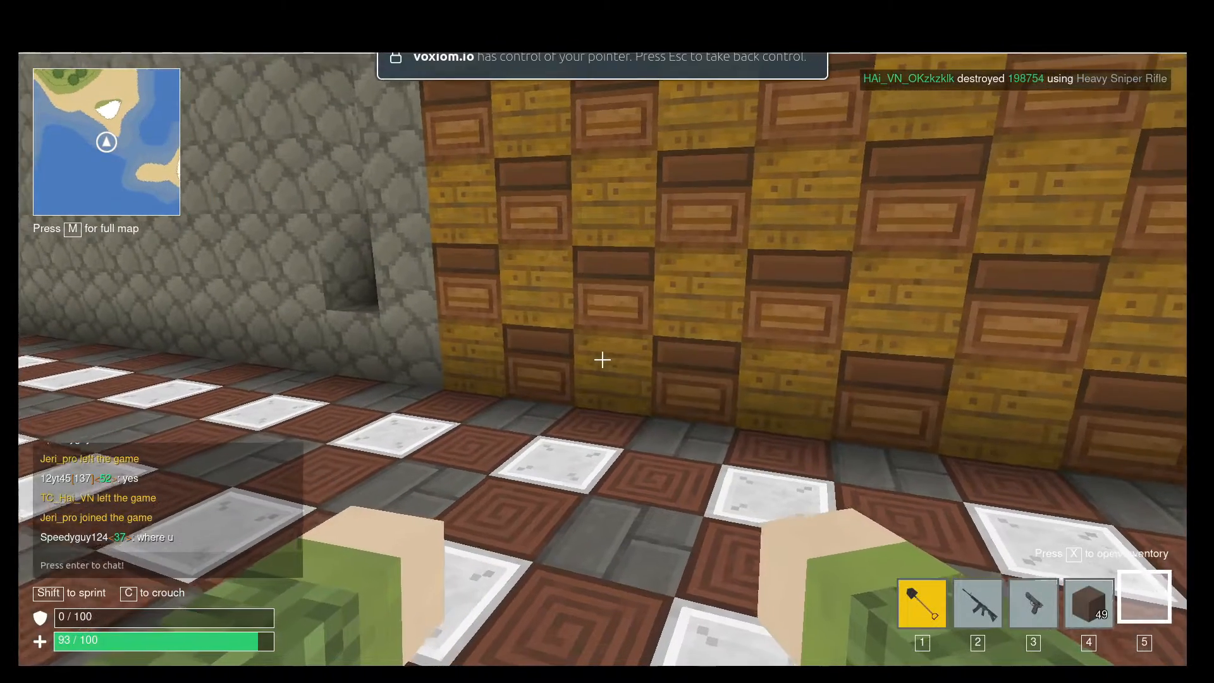
# Open a chest holding four 255 Rock stacks, read the tooltip, and close it.
pyautogui.press('x')
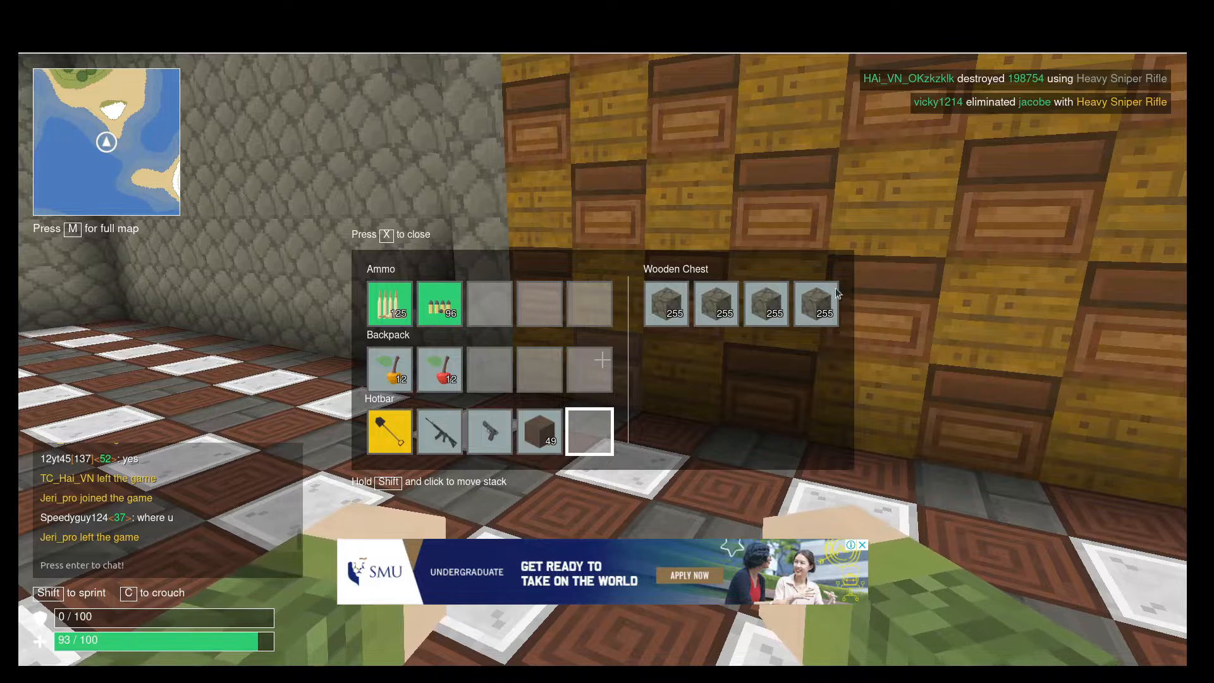
pyautogui.moveTo(667, 305)
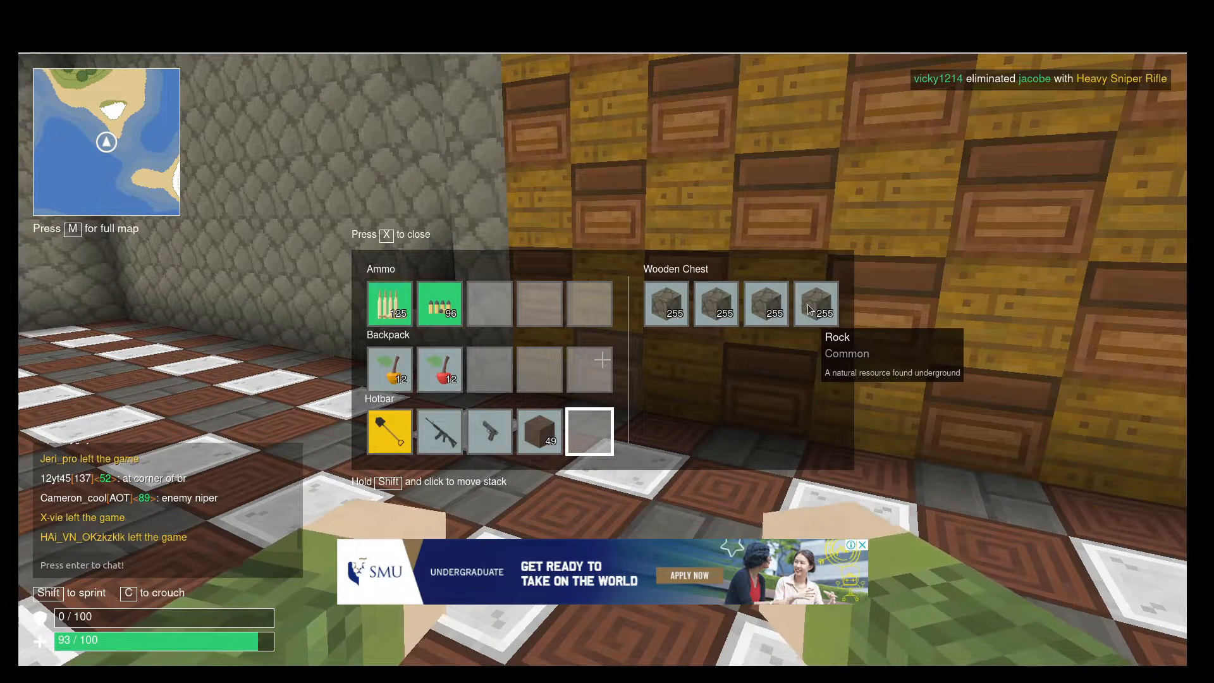
pyautogui.press('x')
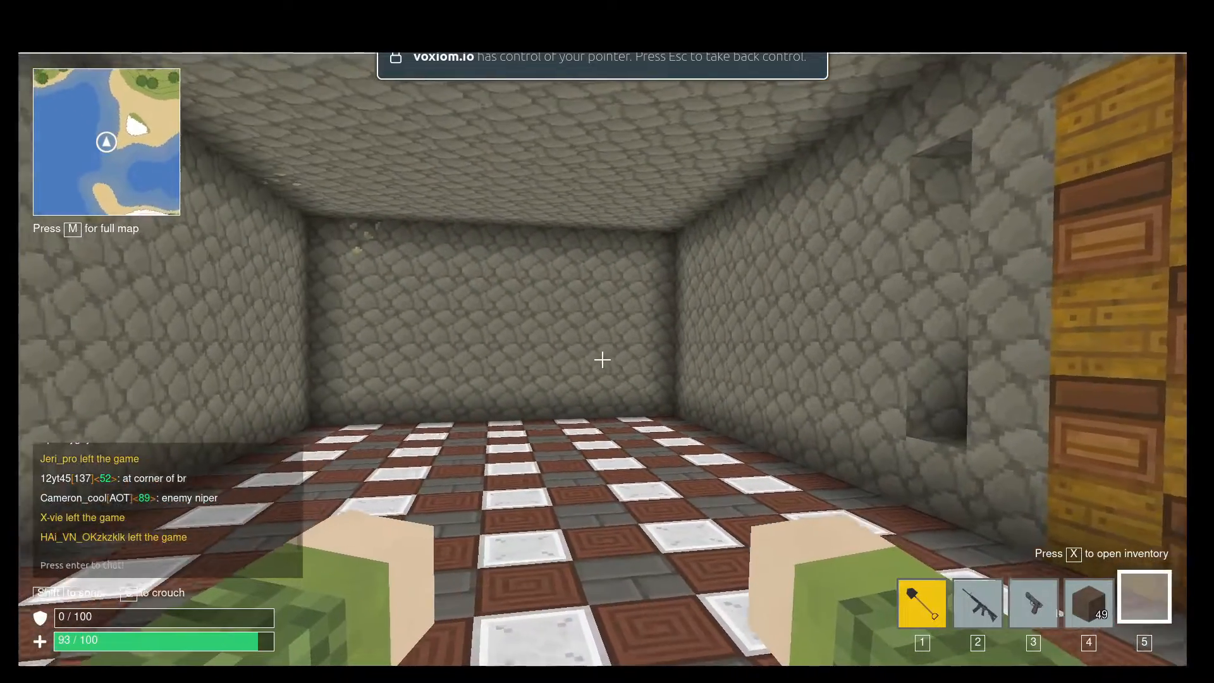